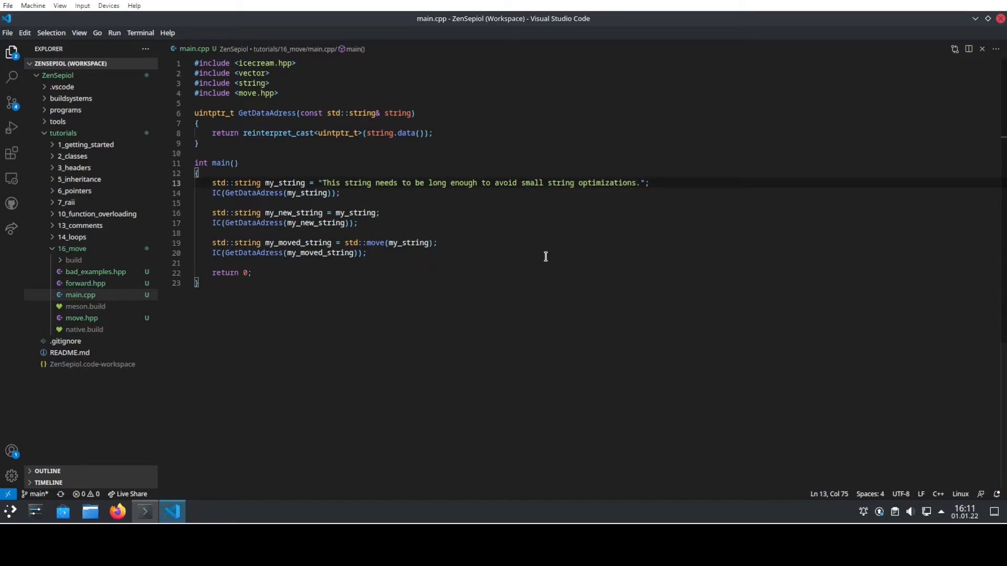
pyautogui.moveTo(486, 267)
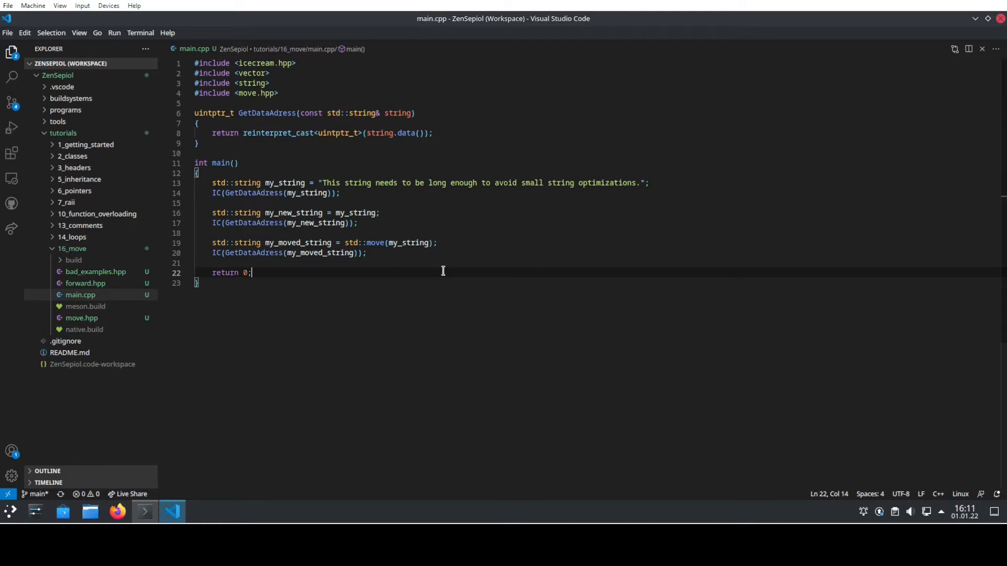
pyautogui.moveTo(286, 182)
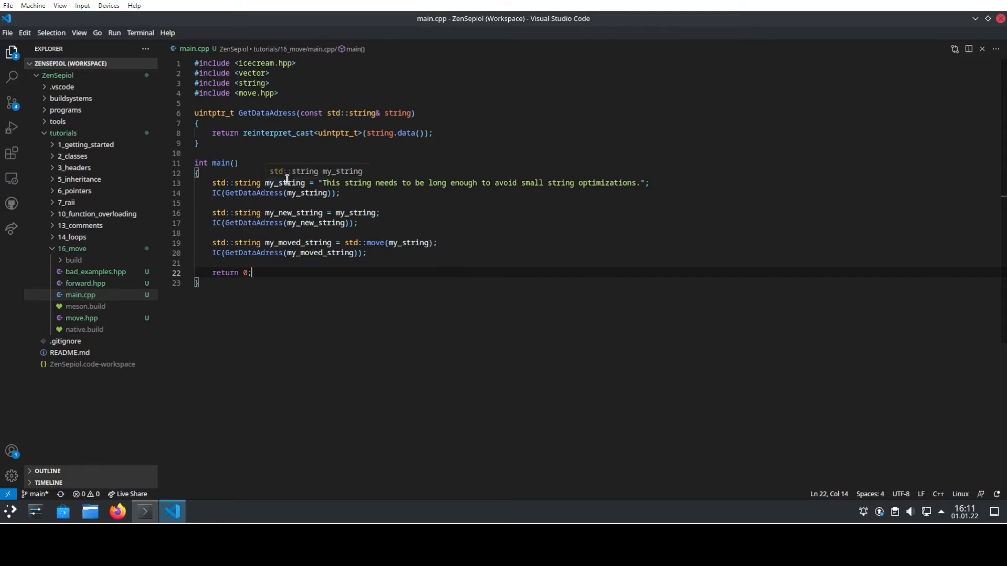
# Step: Build the move example with ninja -C build and run ./build/move
pyautogui.doubleClick(283, 183)
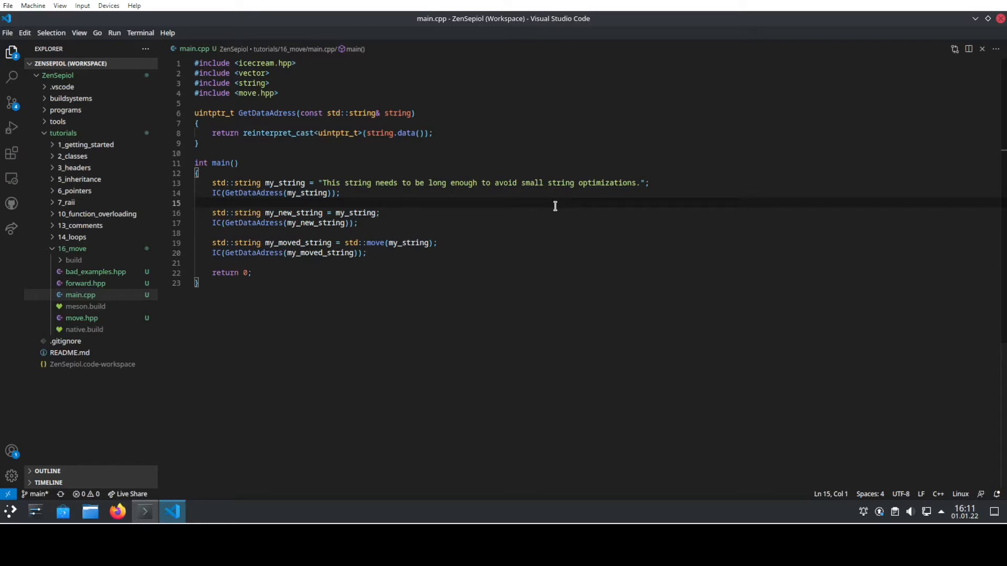
pyautogui.moveTo(386, 175)
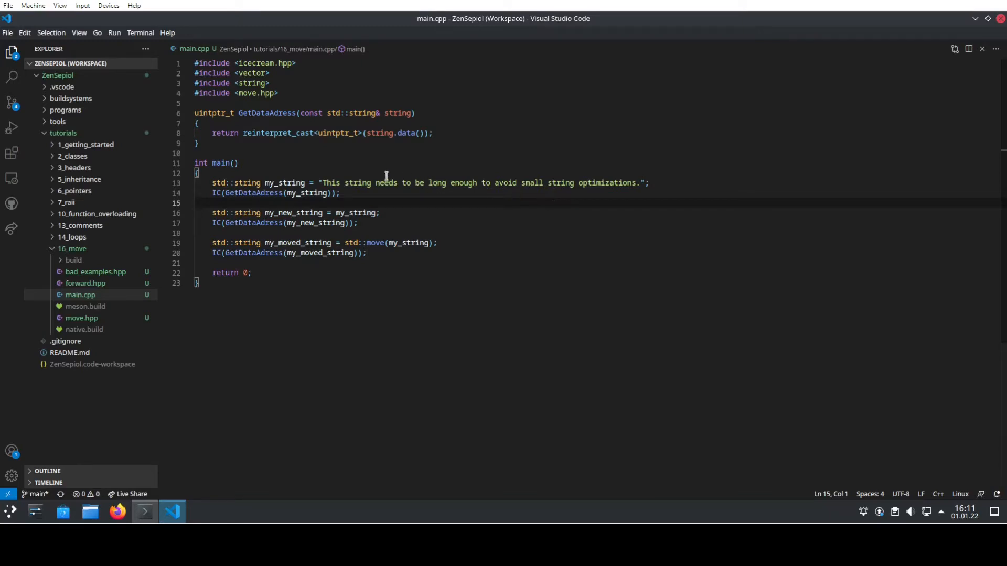
pyautogui.moveTo(232, 192)
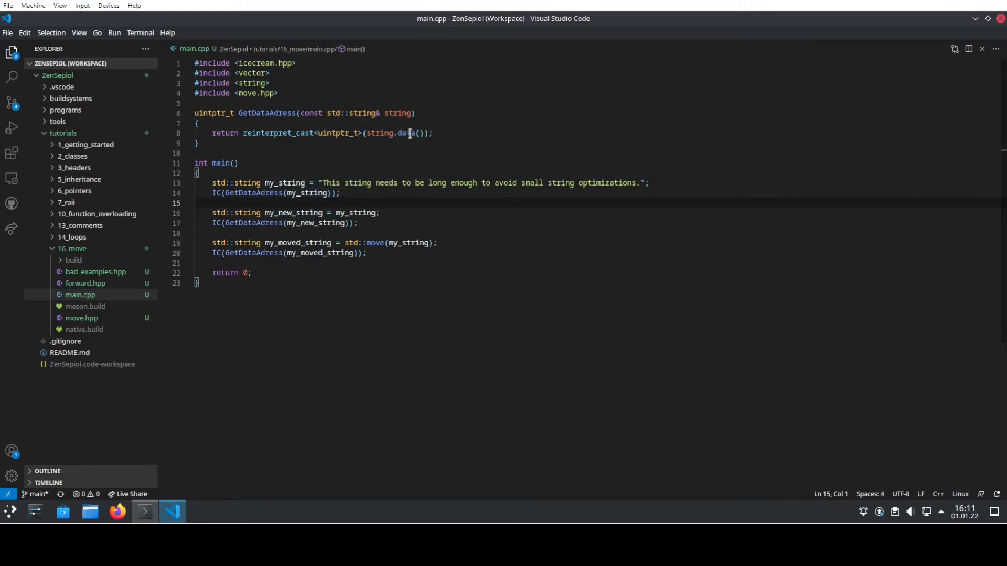
pyautogui.moveTo(324, 133)
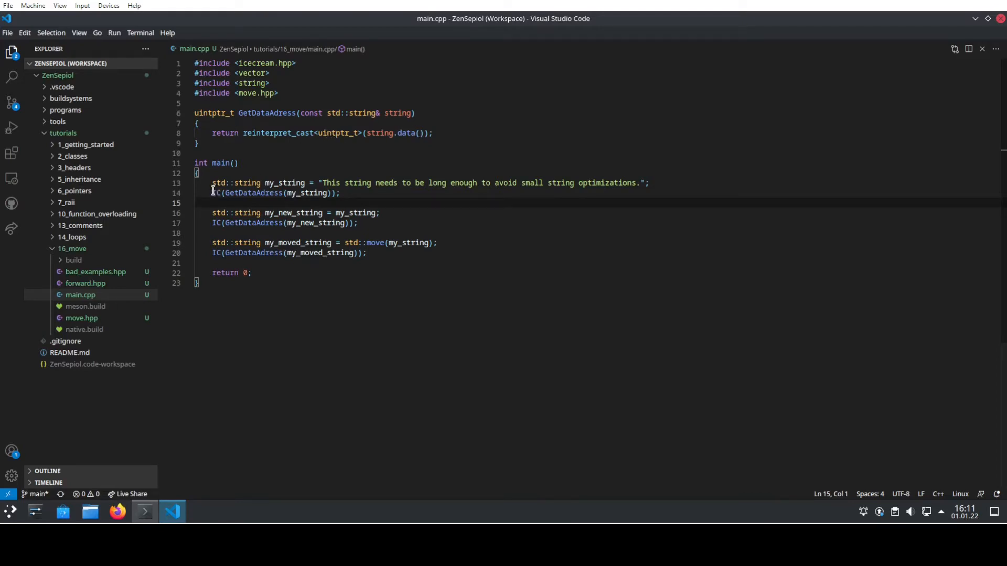
pyautogui.moveTo(252, 193)
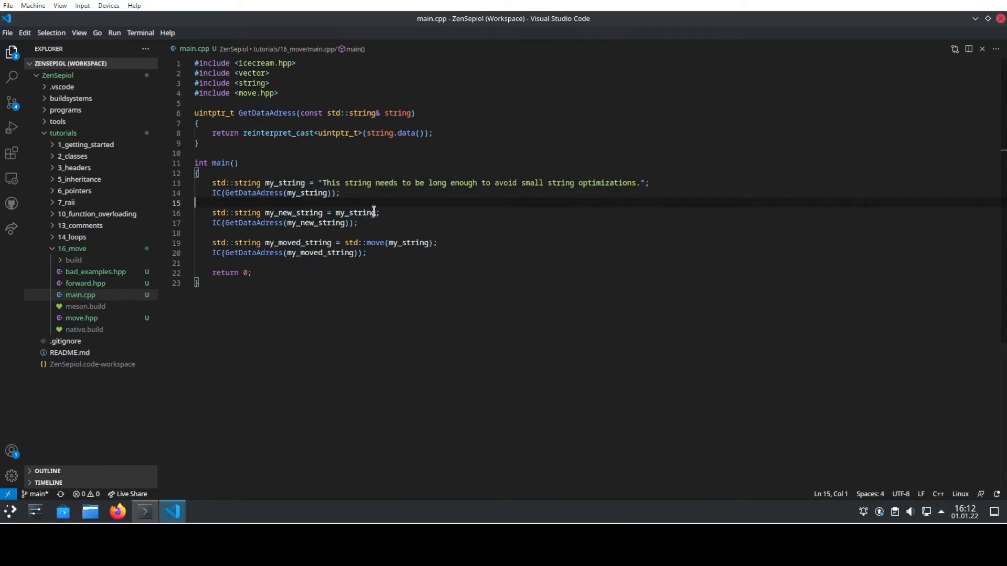
pyautogui.moveTo(287, 212)
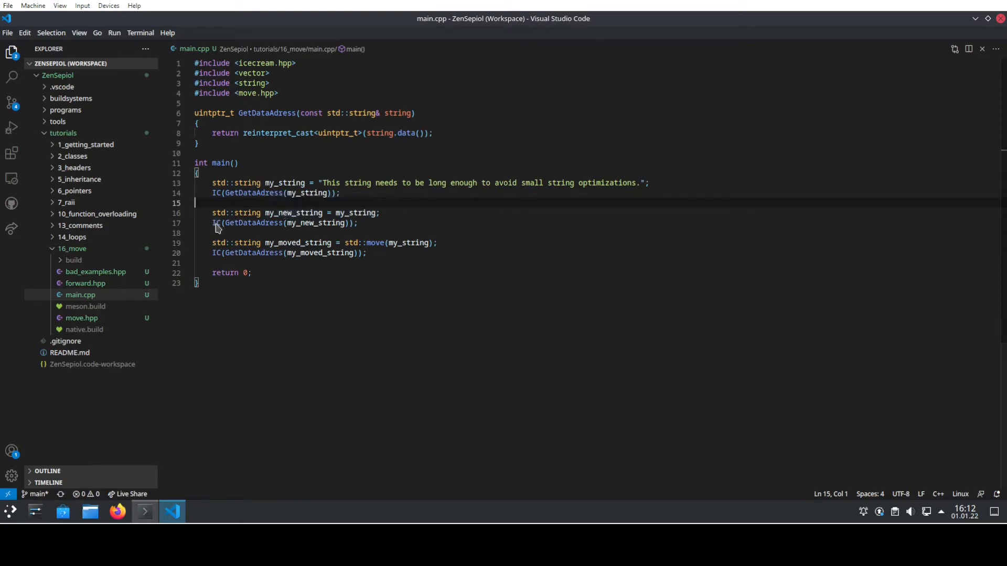
pyautogui.moveTo(291, 213)
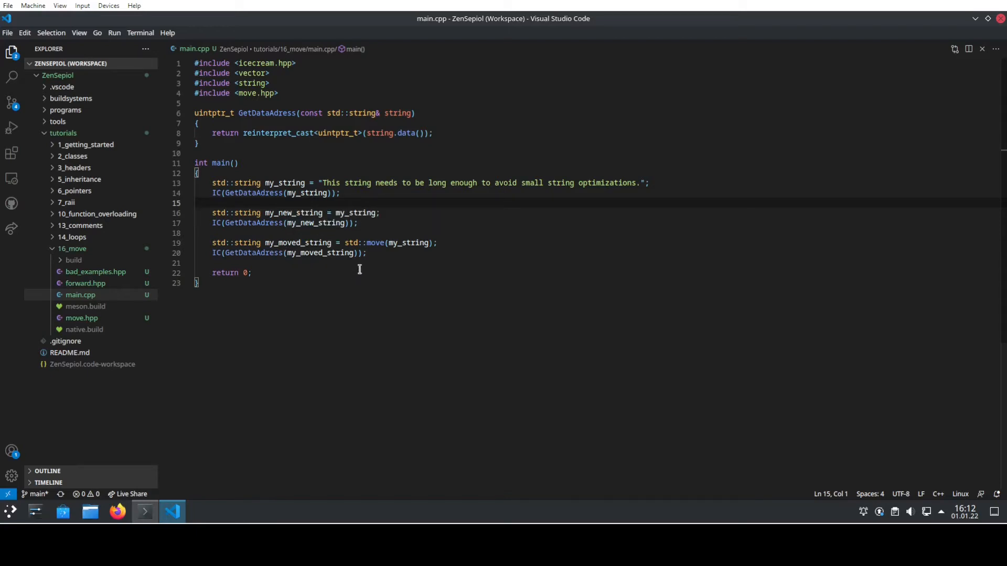
pyautogui.moveTo(395, 243)
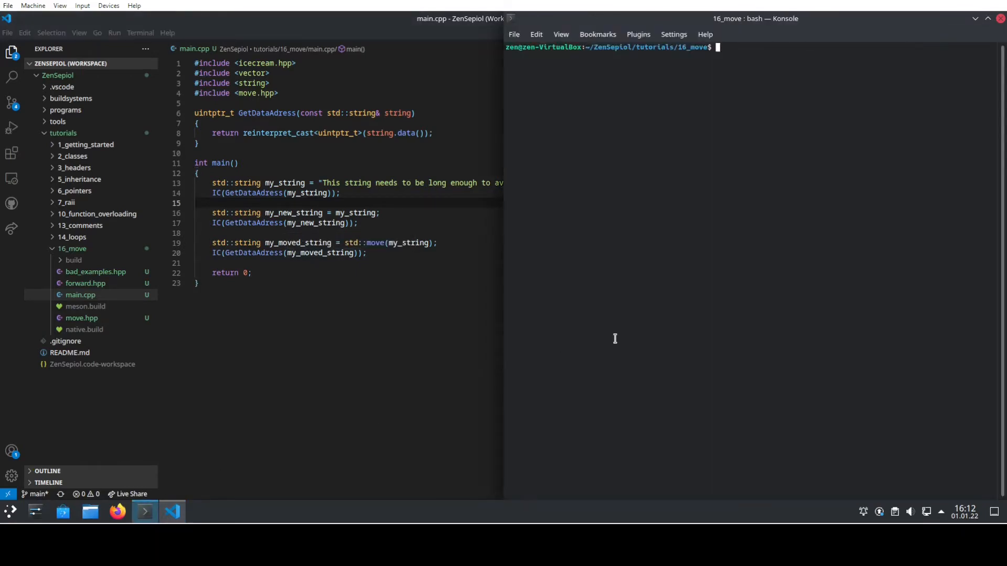
pyautogui.write('ninja -C build')
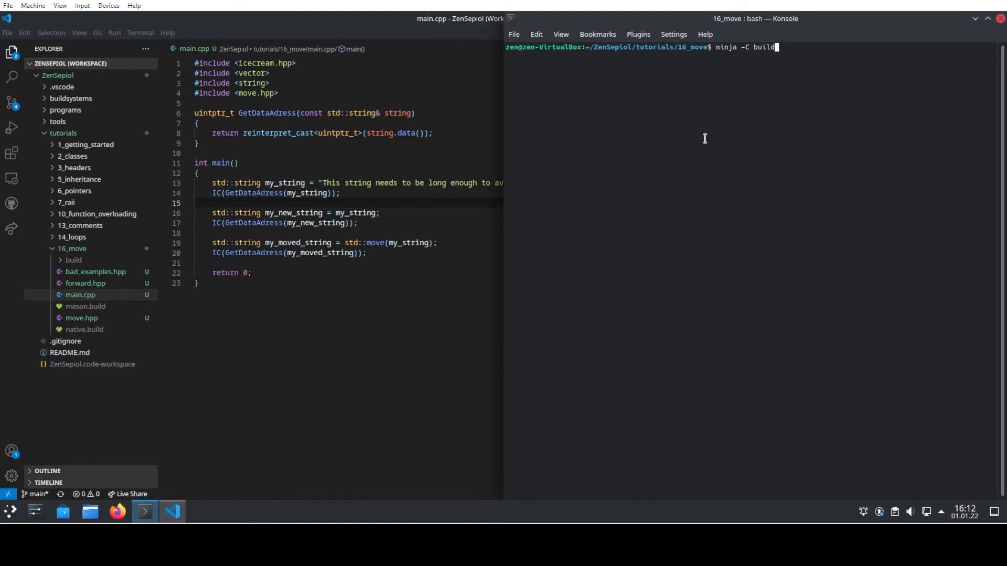
pyautogui.press('Return')
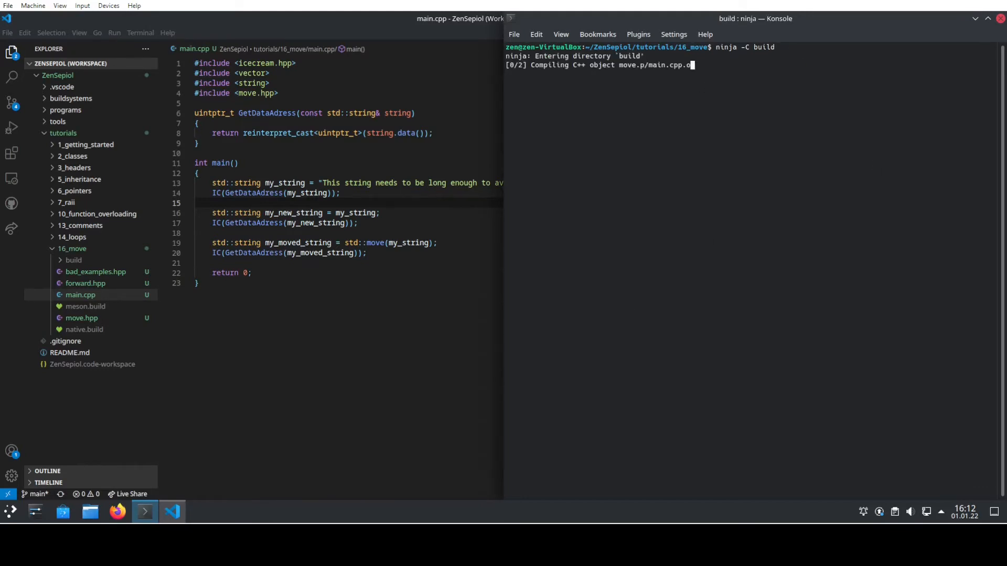
pyautogui.write('ninja -C build')
pyautogui.write('./build/move')
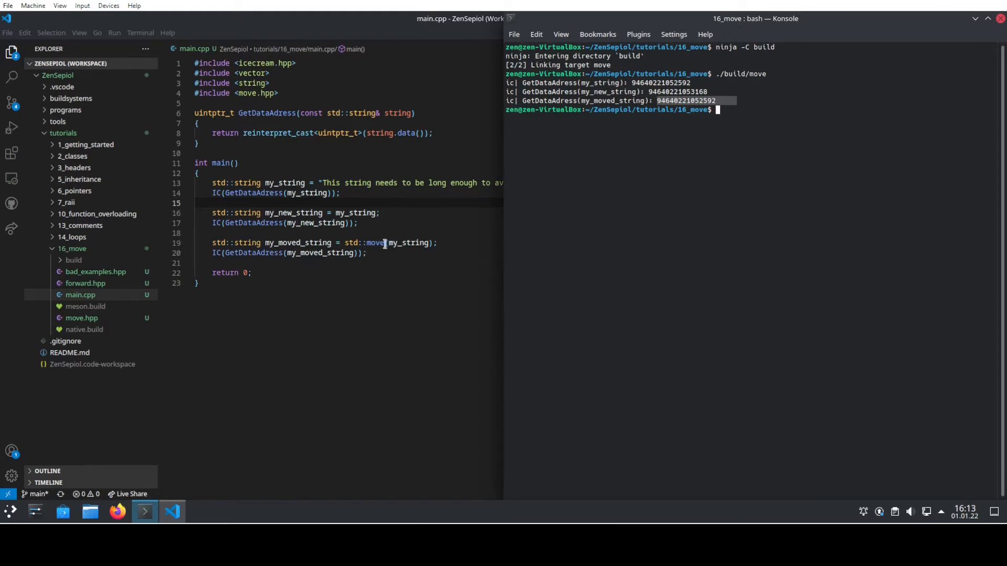
pyautogui.moveTo(676, 134)
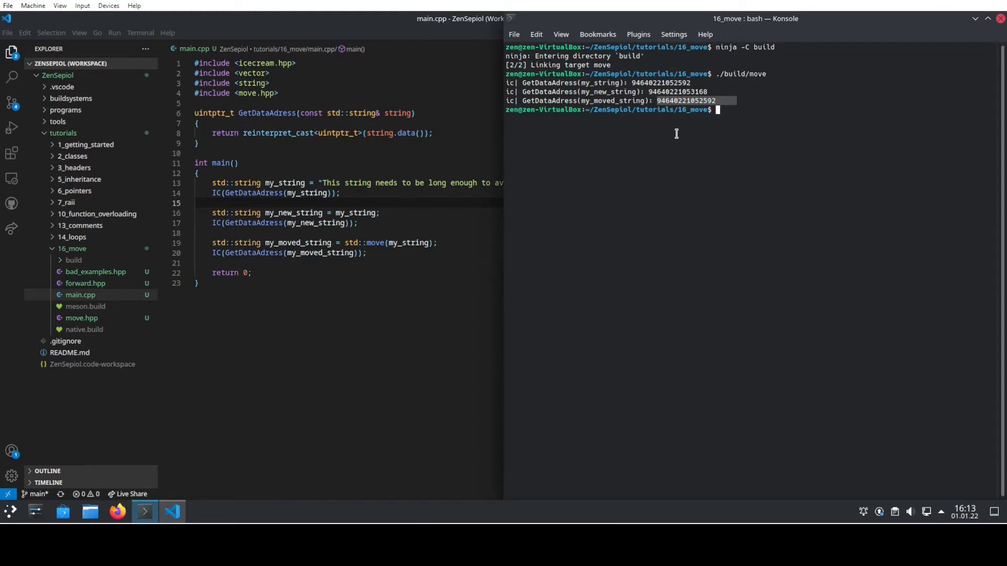
pyautogui.moveTo(408, 242)
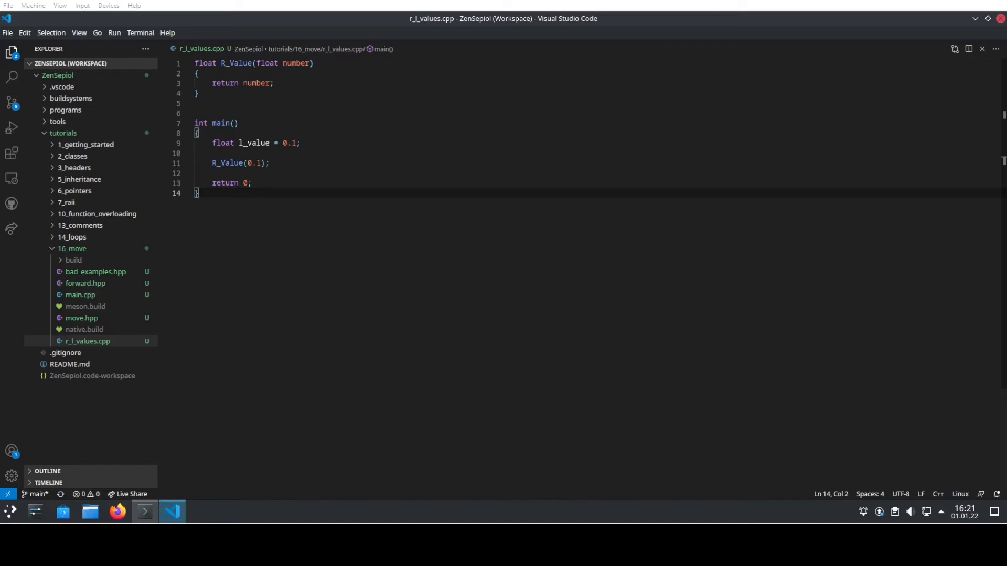
pyautogui.moveTo(550, 4)
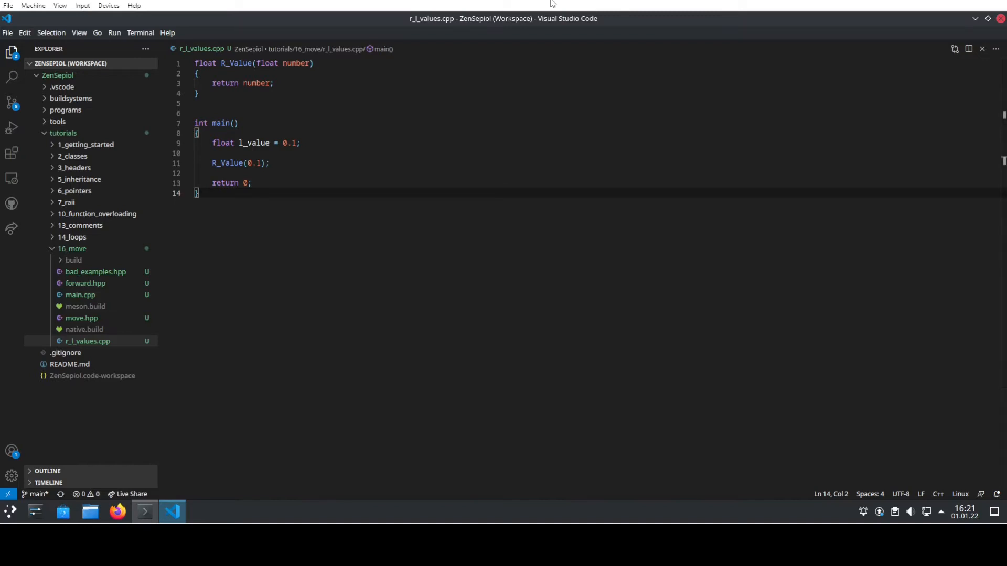
pyautogui.moveTo(276, 226)
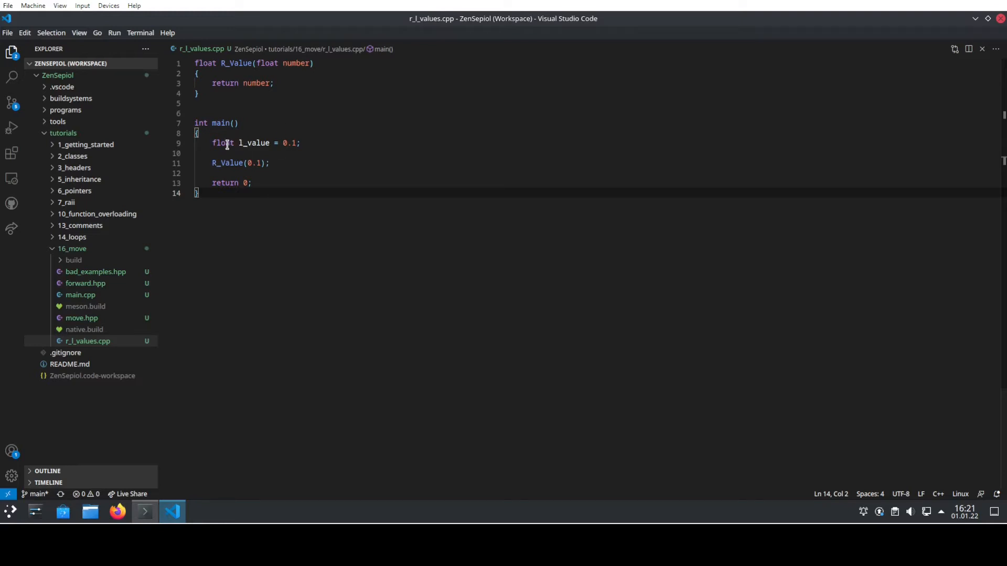
# Step: Select the float type of l_value in r_l_values.cpp
pyautogui.doubleClick(254, 143)
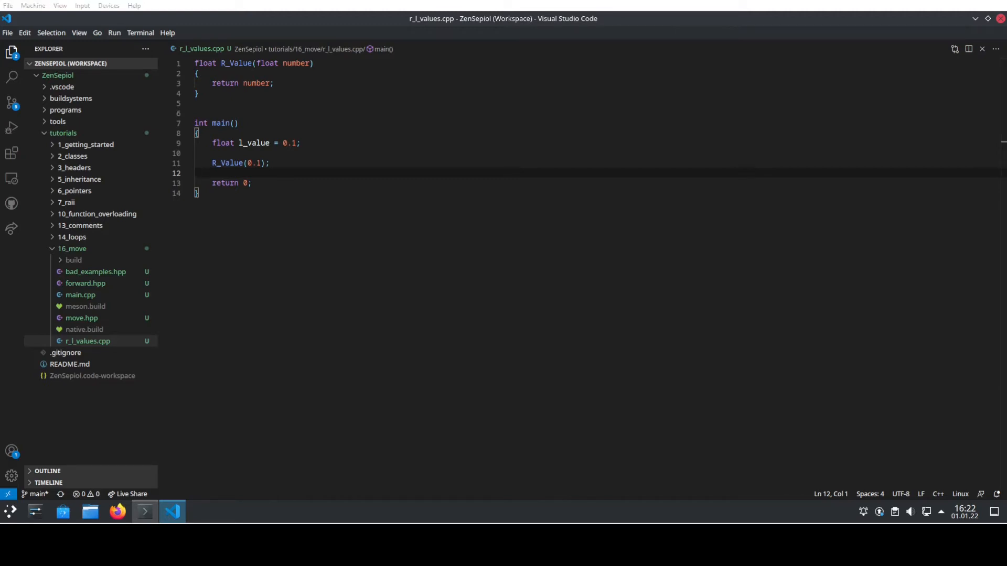
pyautogui.moveTo(298, 219)
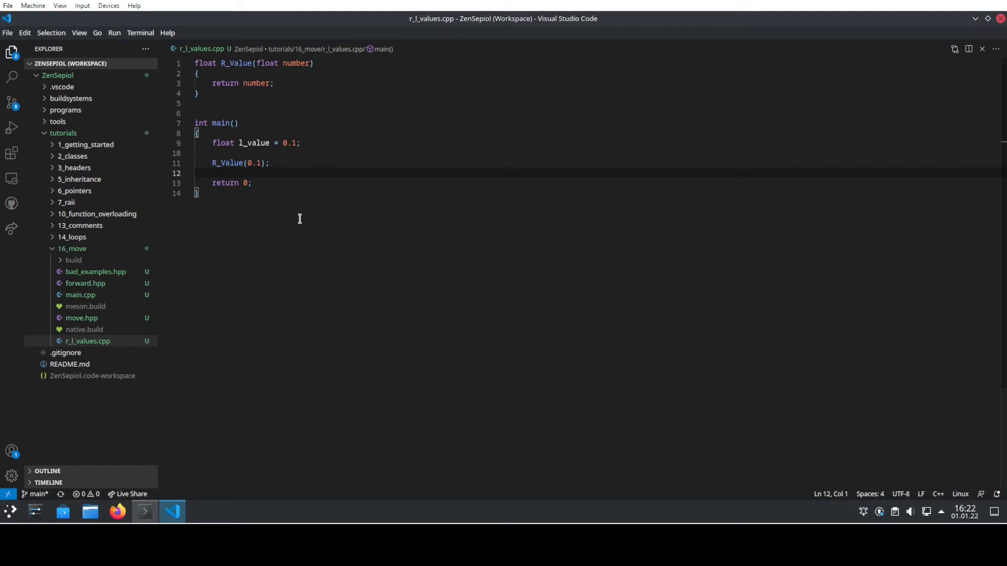
# Step: Add 'l_value = R_Value(0.2);' after R_Value(0.1); in main and save
pyautogui.press('Enter')
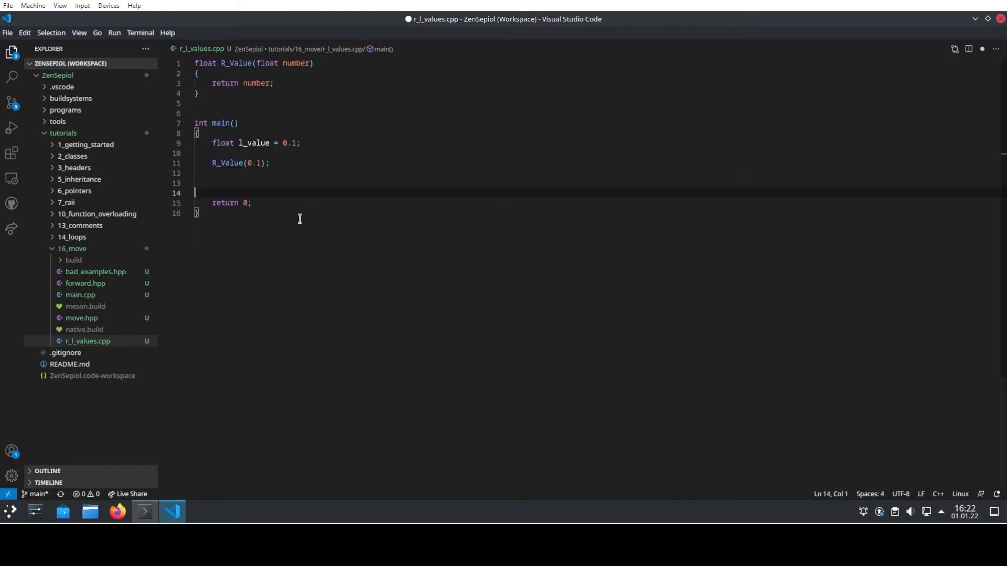
pyautogui.write('l_value =')
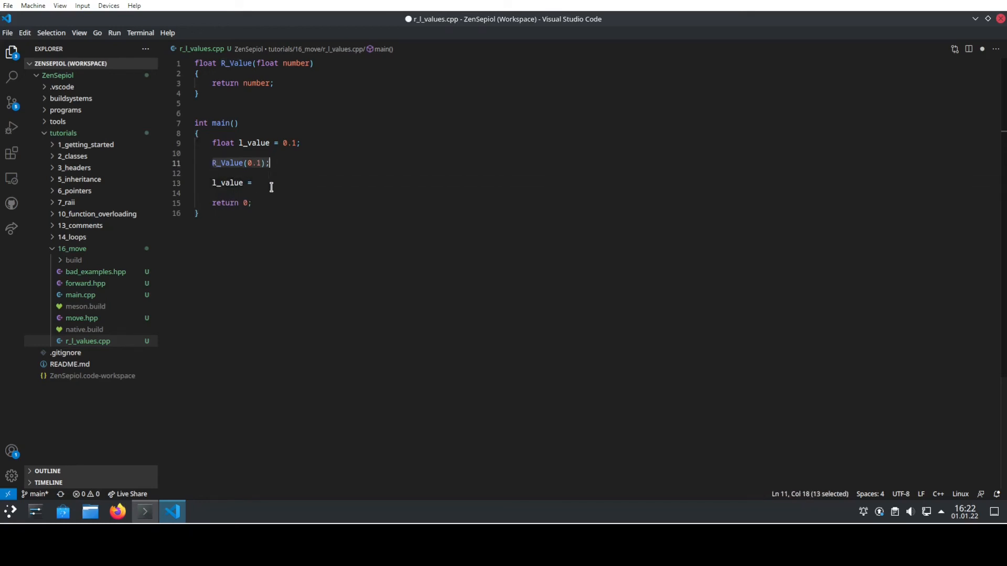
pyautogui.write('R_Value(0.2);')
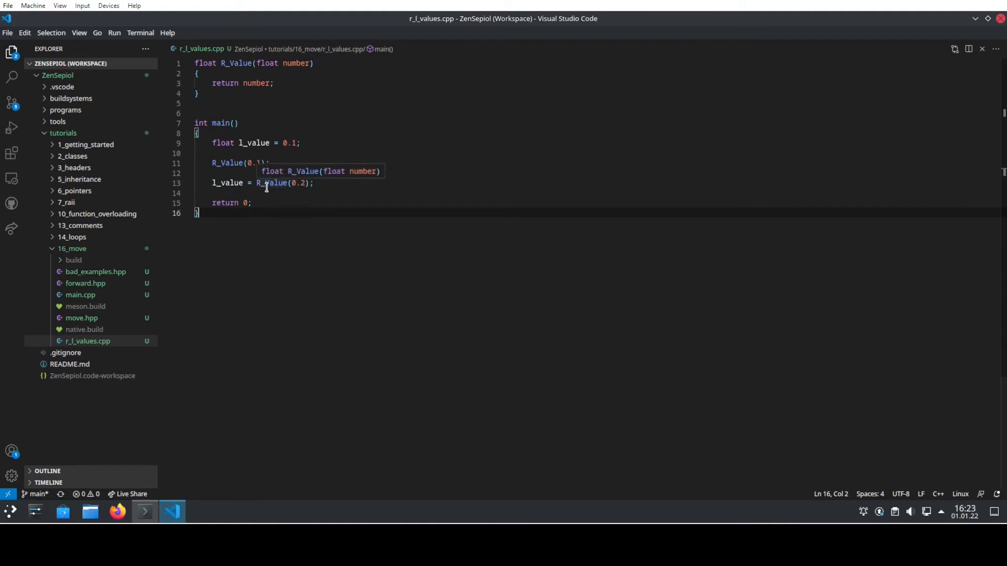
pyautogui.moveTo(268, 195)
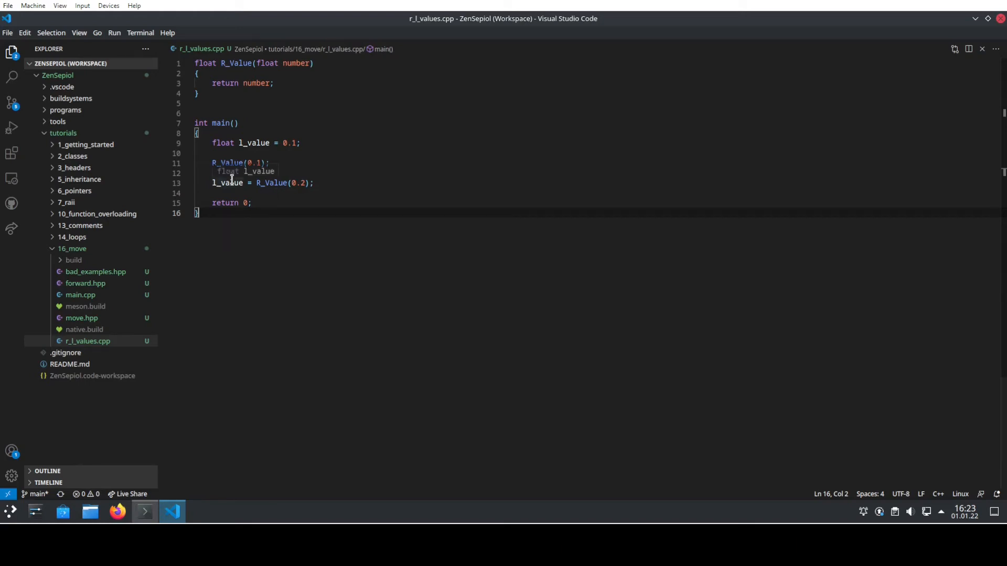
pyautogui.moveTo(244, 193)
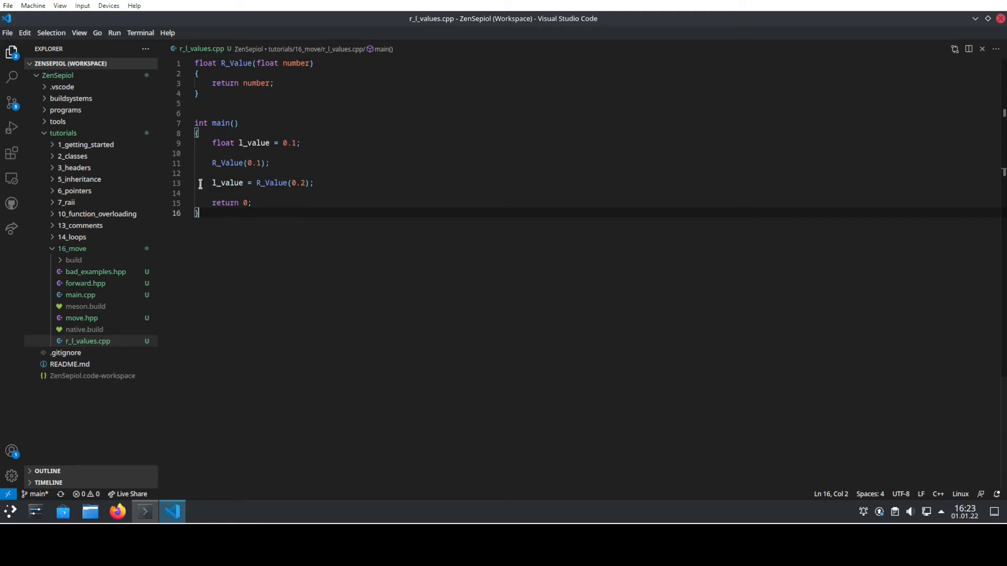
pyautogui.click(252, 203)
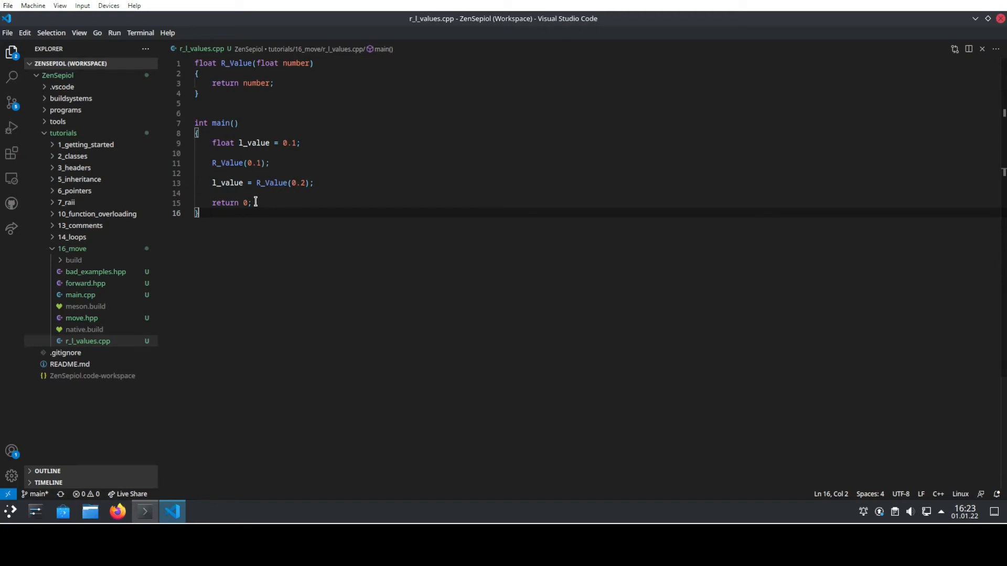
pyautogui.moveTo(257, 193)
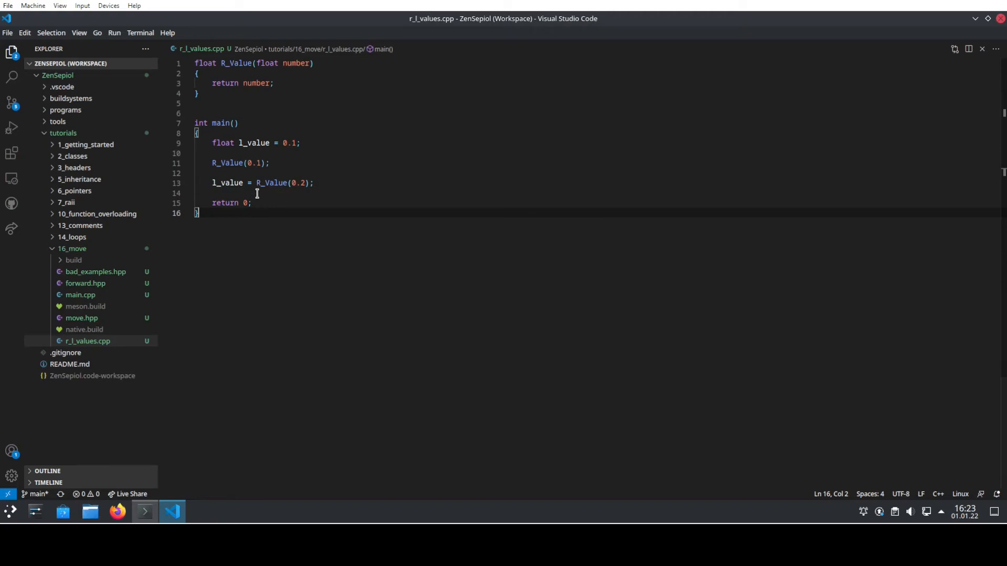
pyautogui.moveTo(274, 188)
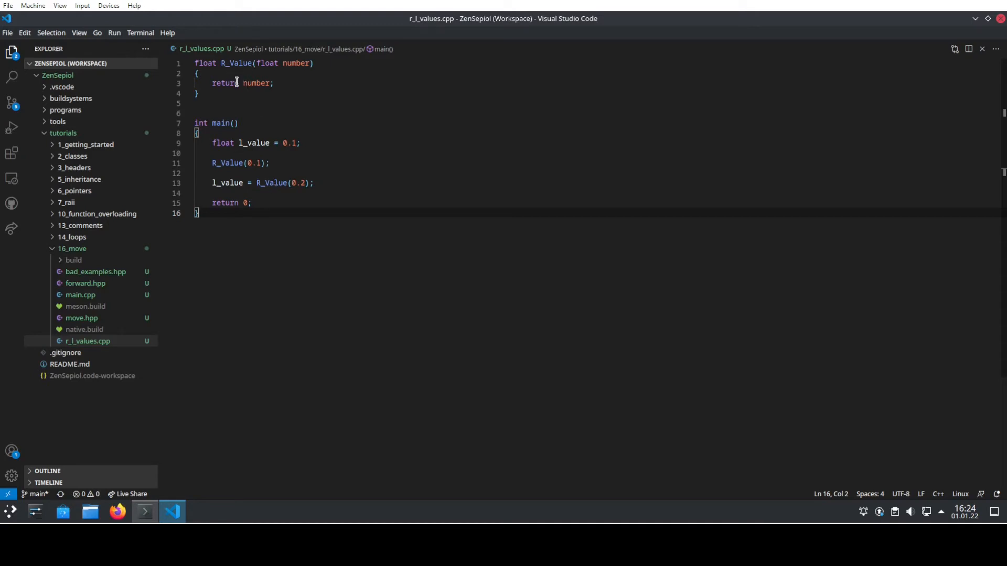
pyautogui.moveTo(328, 215)
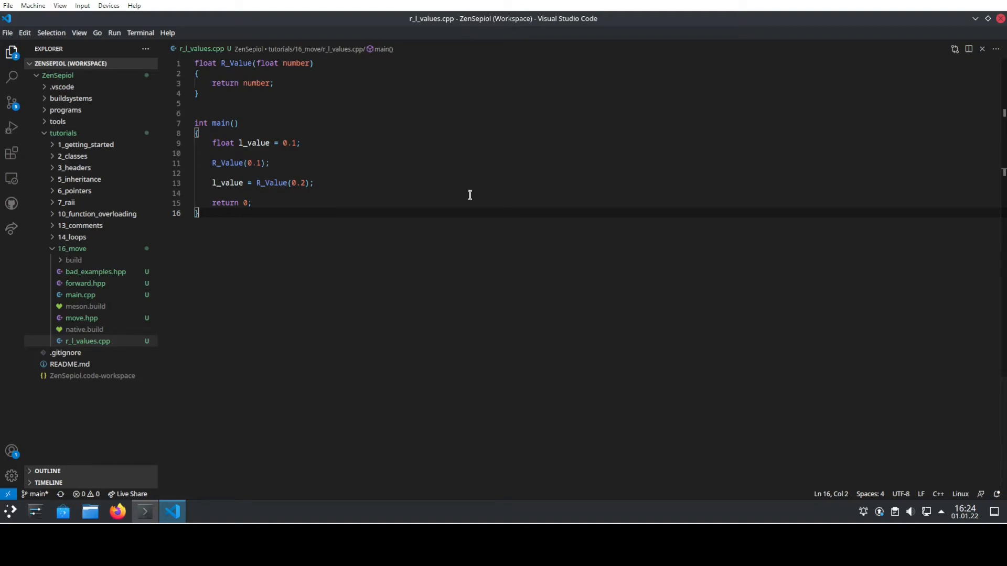
pyautogui.moveTo(529, 282)
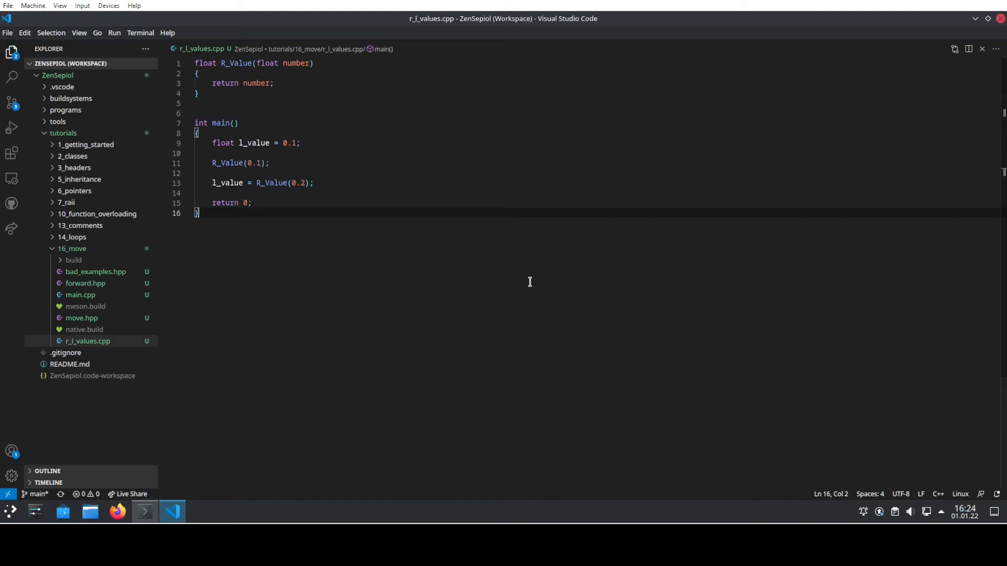
# Step: Open main.cpp to show the std::move string example
pyautogui.click(80, 295)
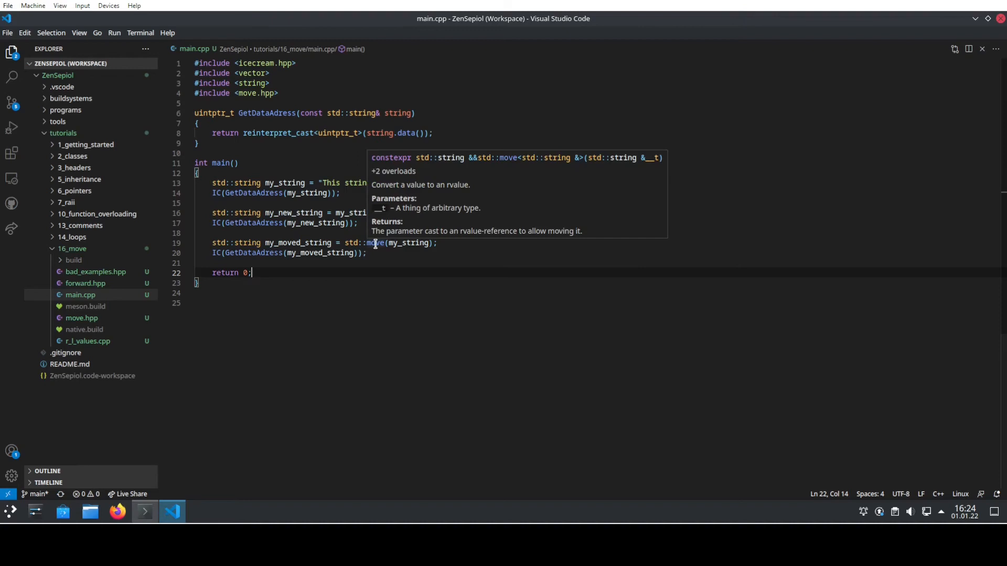
pyautogui.moveTo(371, 277)
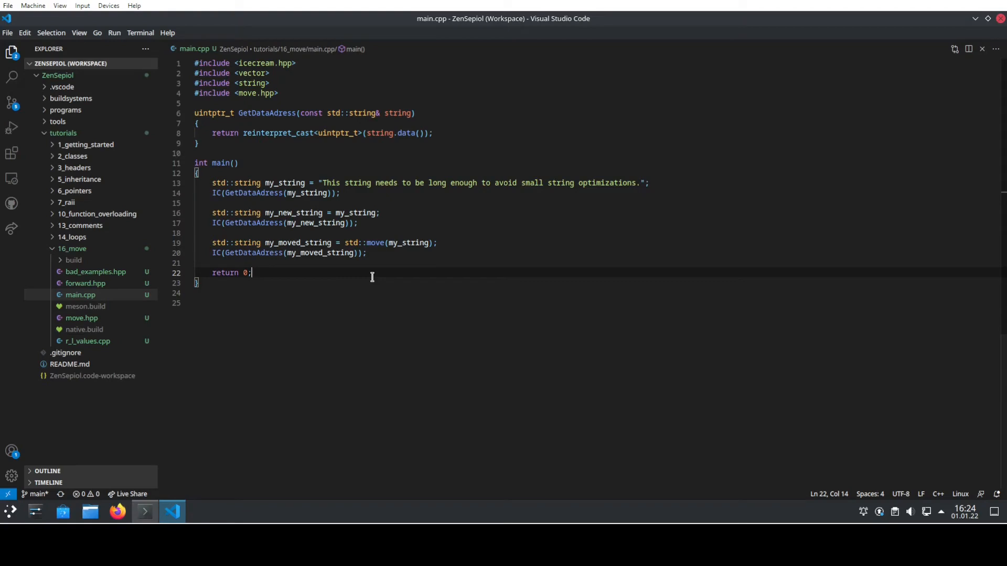
pyautogui.moveTo(287, 183)
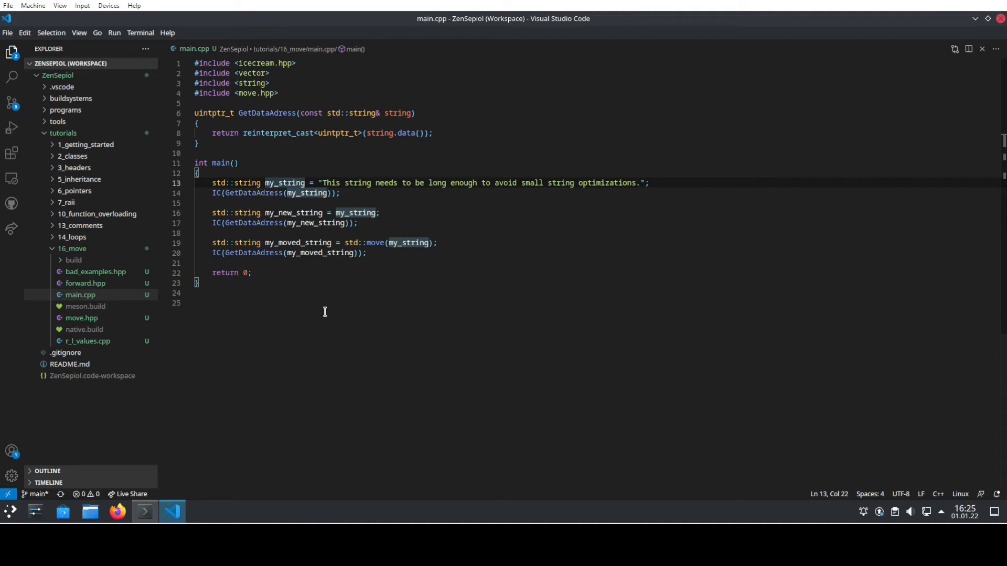
pyautogui.moveTo(321, 303)
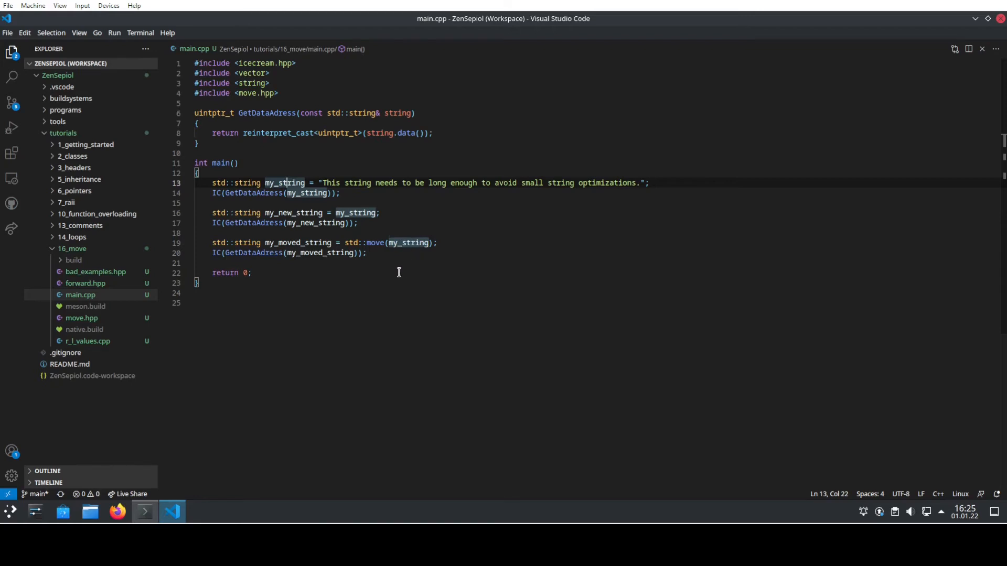
pyautogui.moveTo(401, 271)
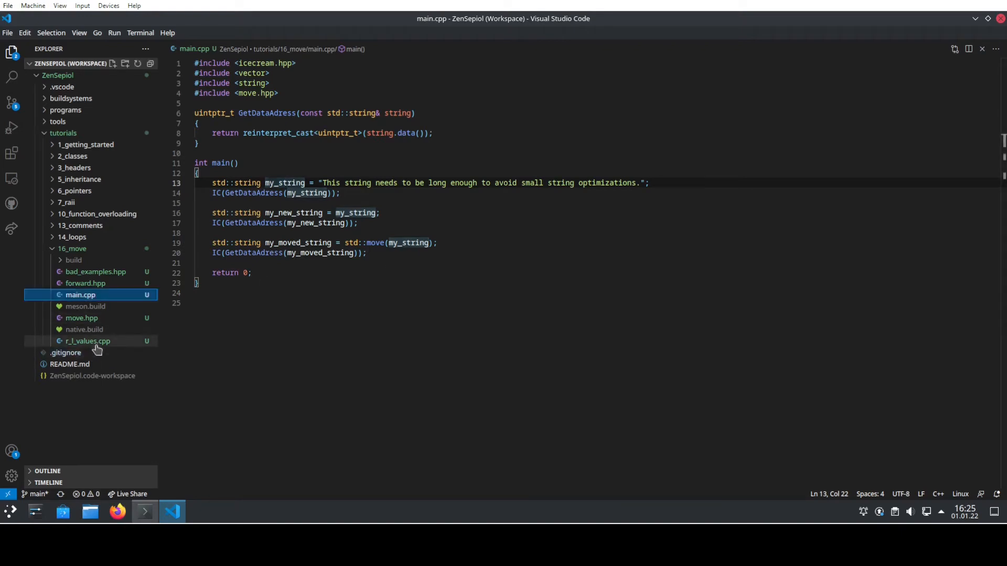
pyautogui.click(88, 341)
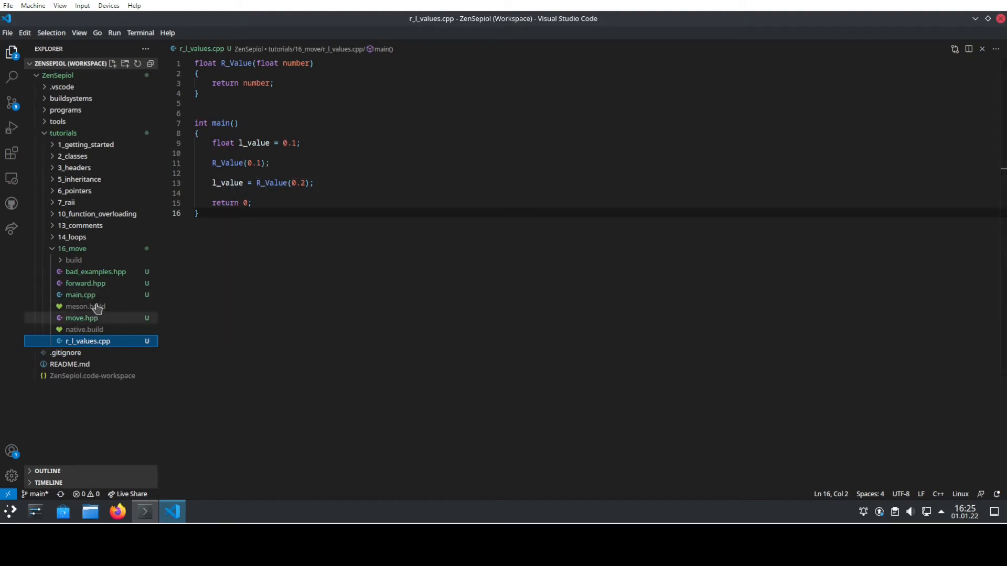
pyautogui.click(80, 294)
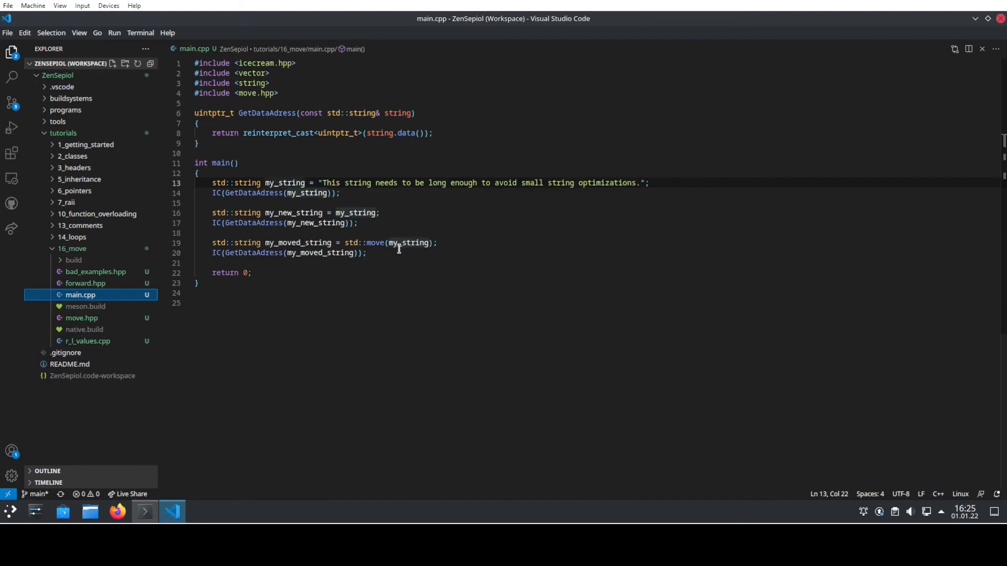
pyautogui.moveTo(401, 243)
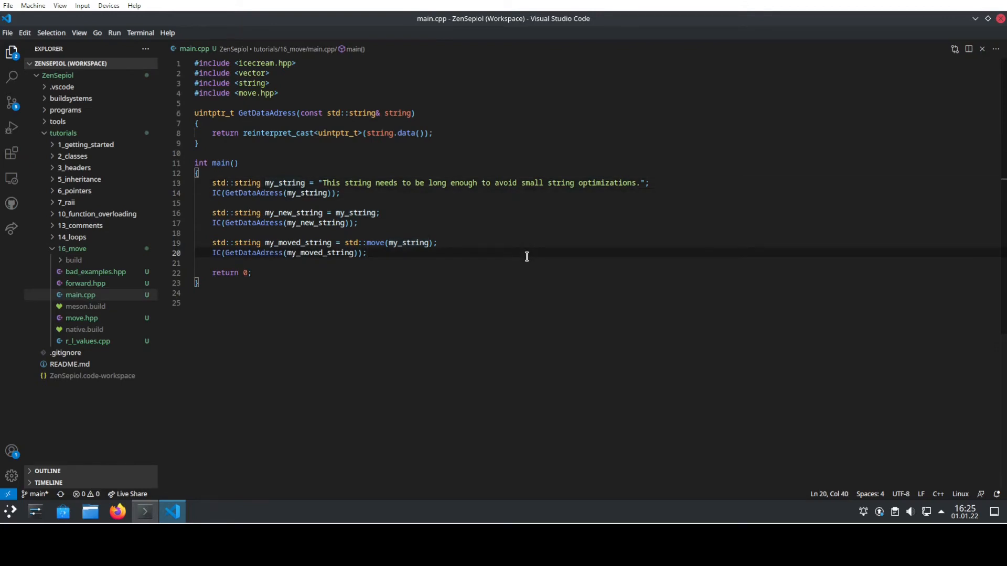
pyautogui.moveTo(503, 263)
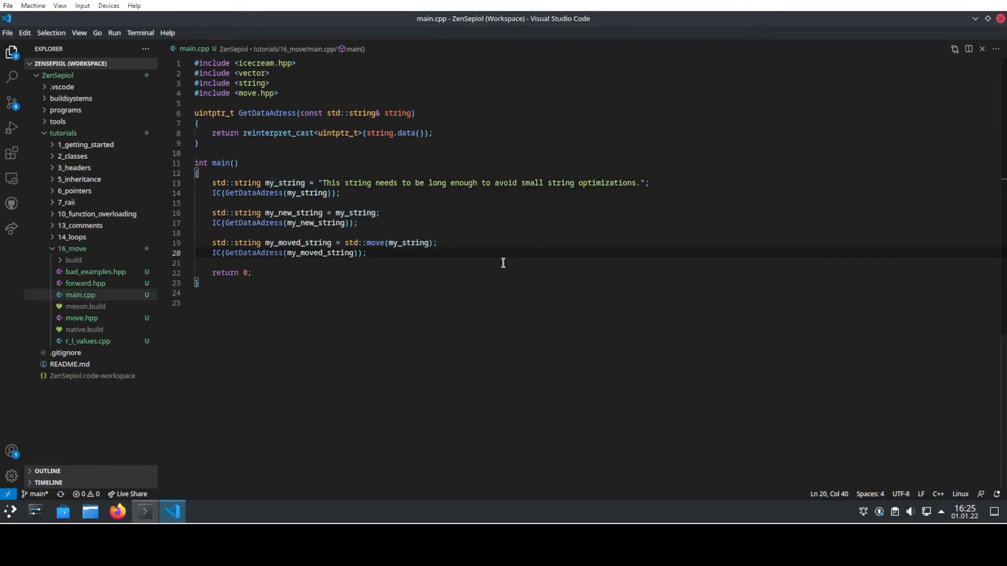
pyautogui.moveTo(419, 292)
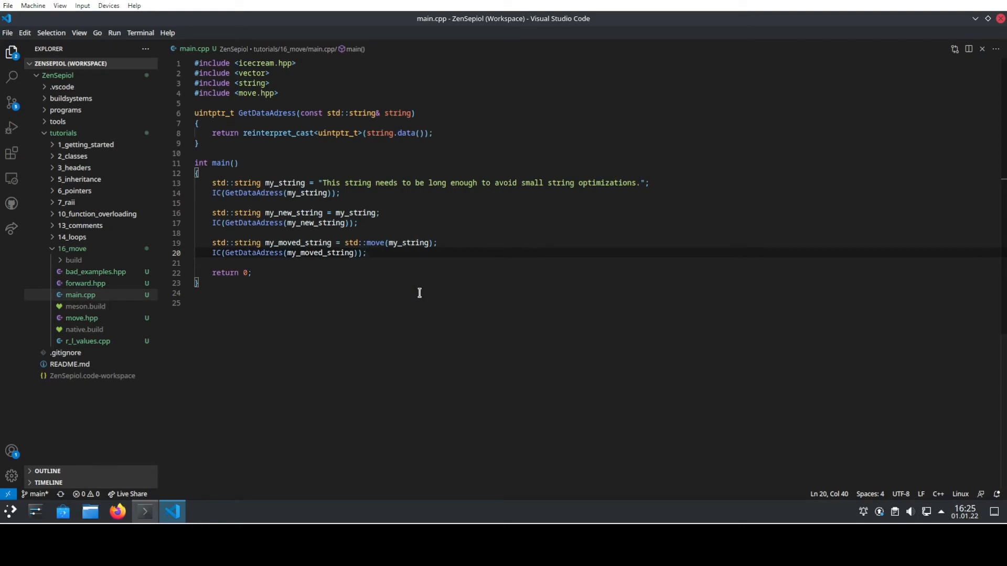
pyautogui.moveTo(412, 243)
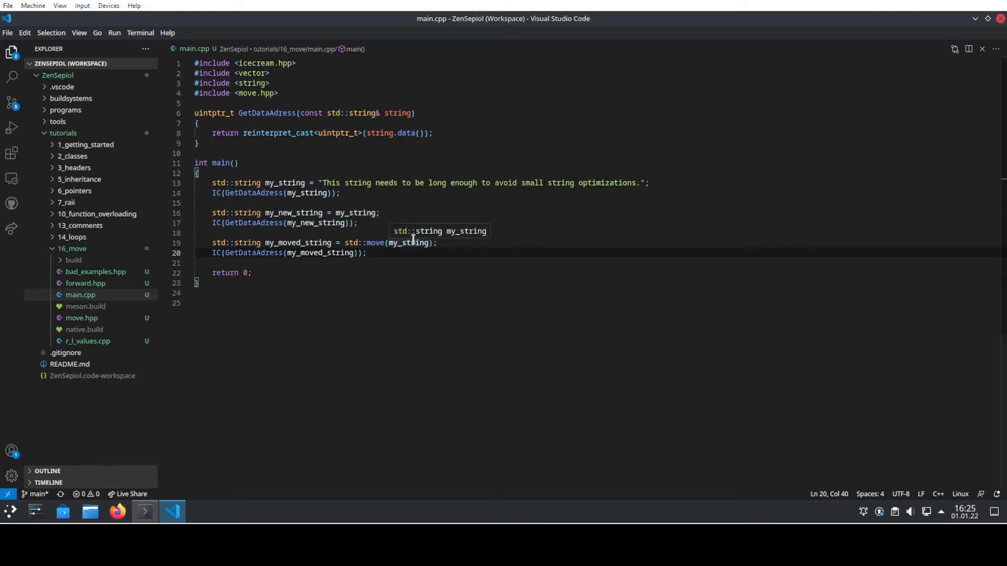
pyautogui.moveTo(421, 280)
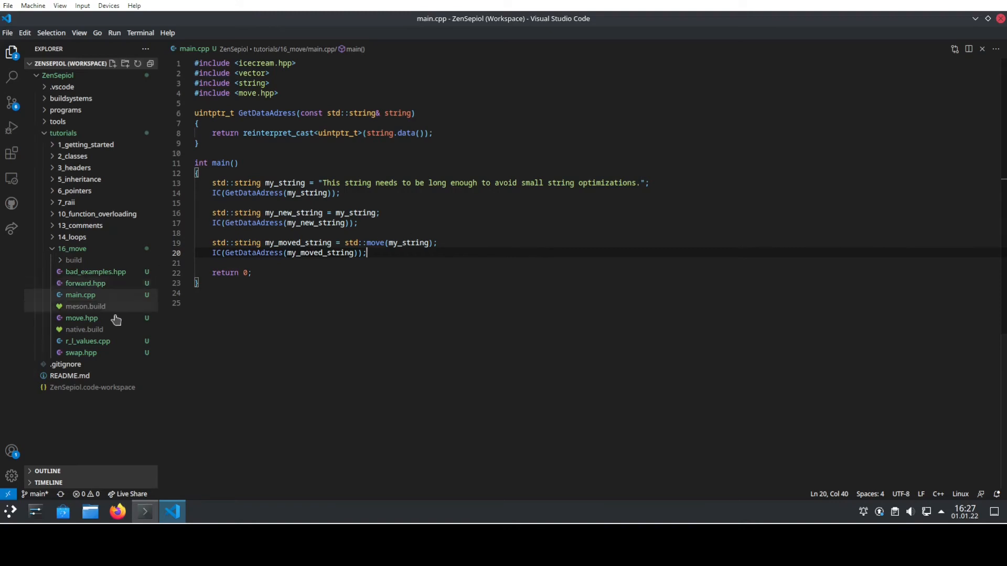
pyautogui.moveTo(122, 321)
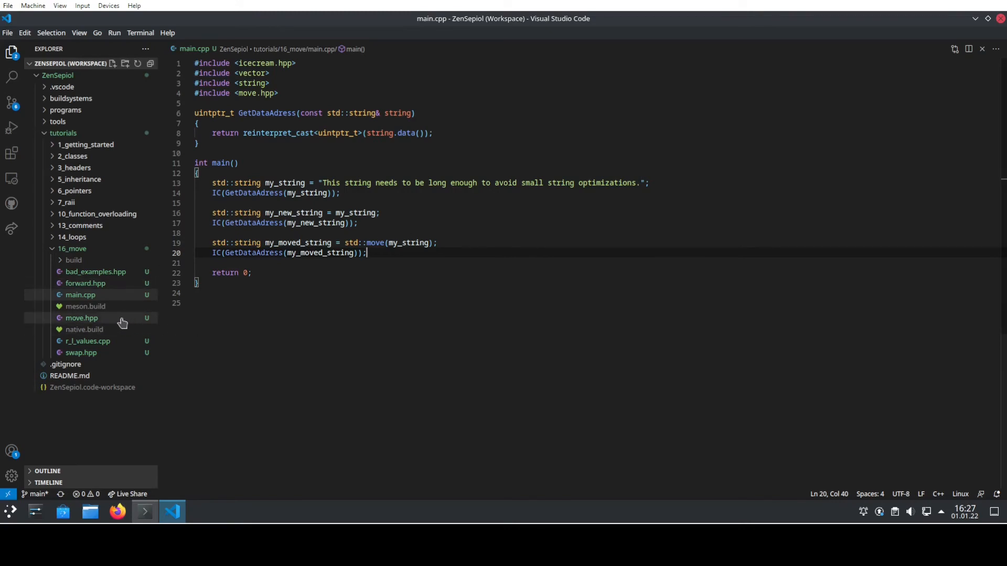
# Step: Open move.hpp and place the cursor inside the my_move function body
pyautogui.click(82, 318)
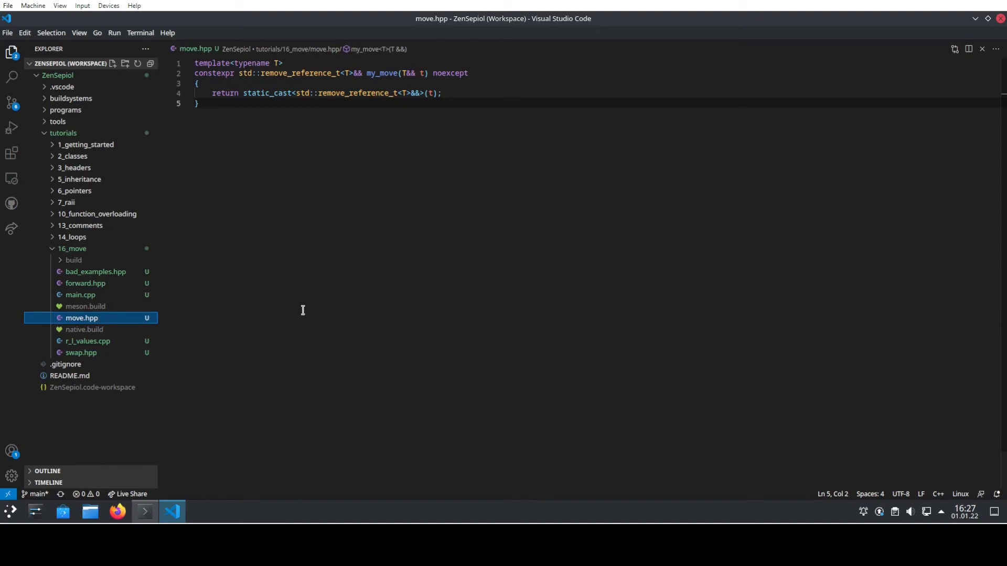
pyautogui.moveTo(335, 232)
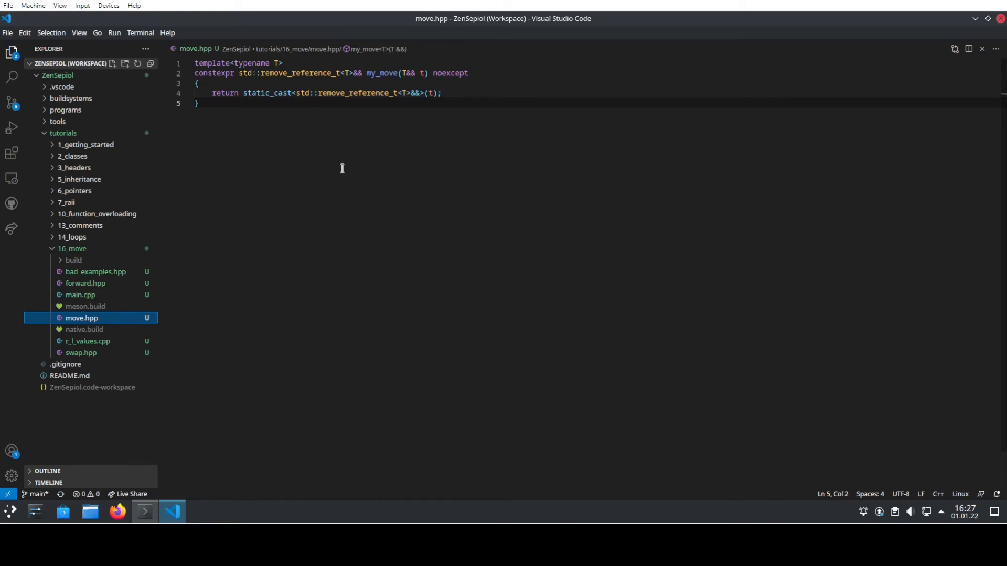
pyautogui.moveTo(432, 166)
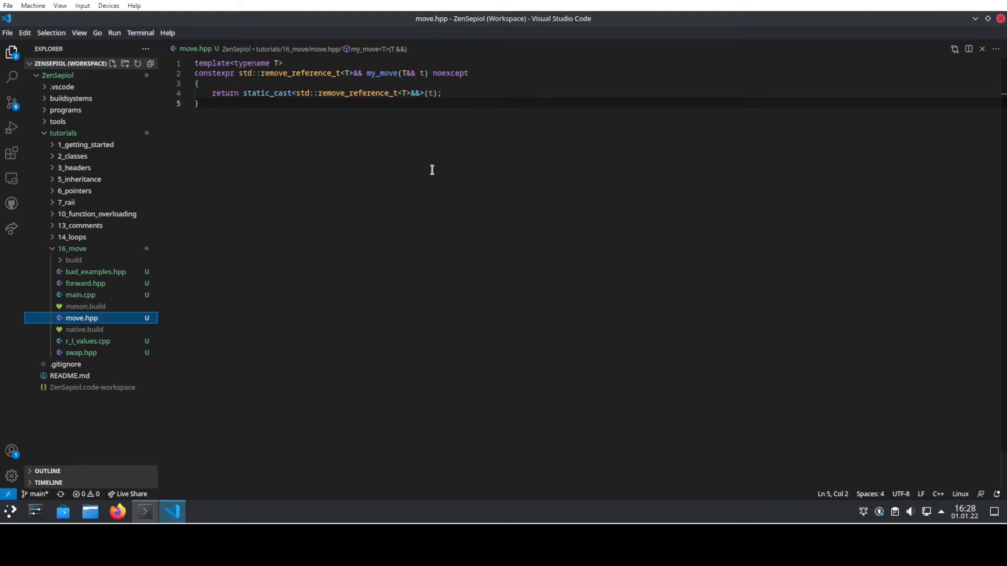
pyautogui.moveTo(361, 109)
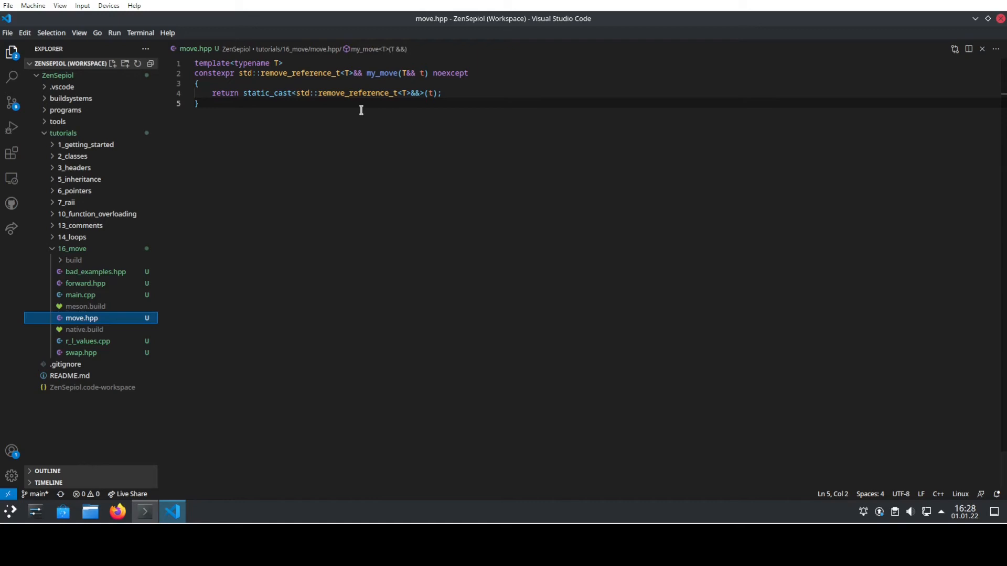
pyautogui.click(273, 63)
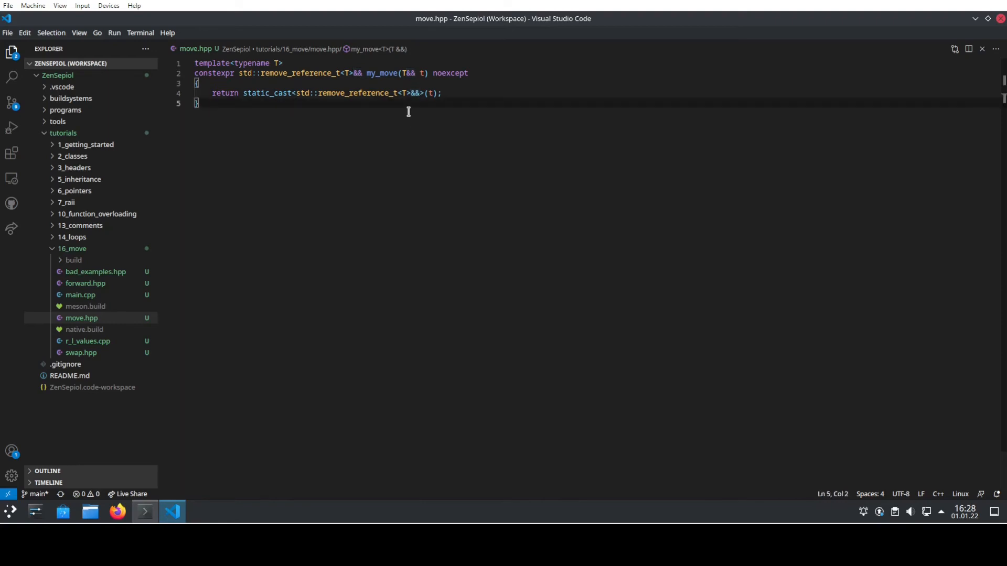
pyautogui.moveTo(347, 107)
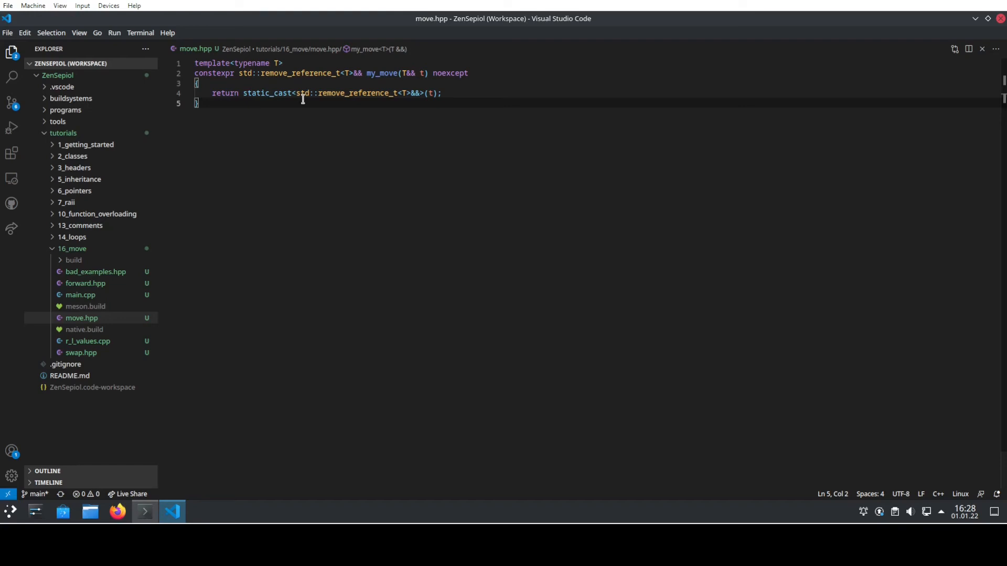
pyautogui.moveTo(400, 174)
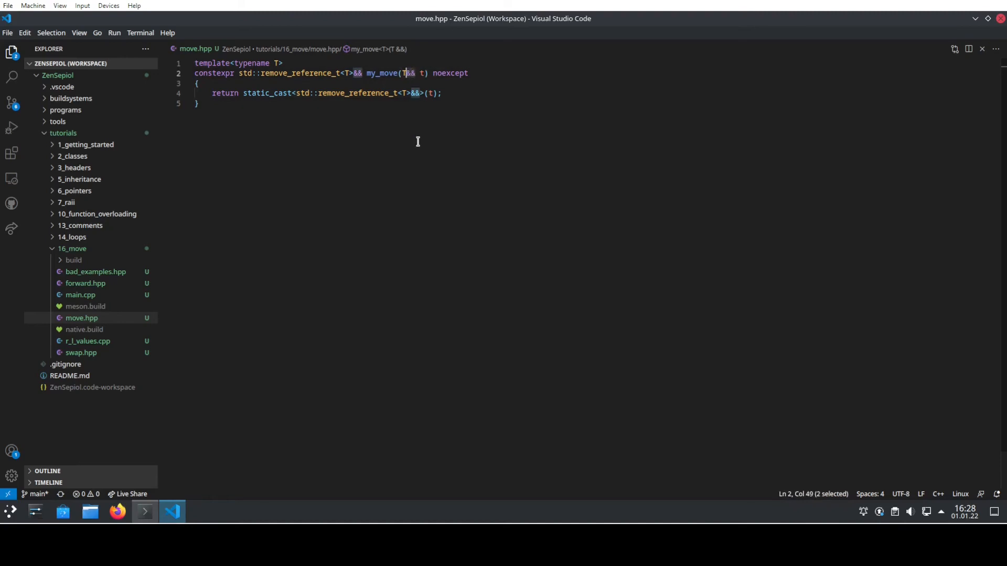
pyautogui.moveTo(409, 145)
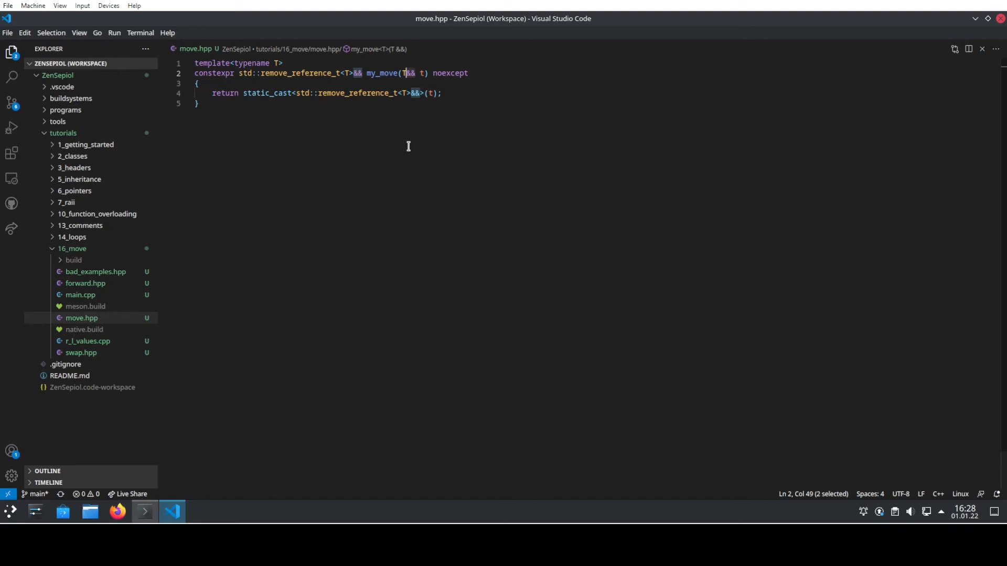
pyautogui.moveTo(404, 151)
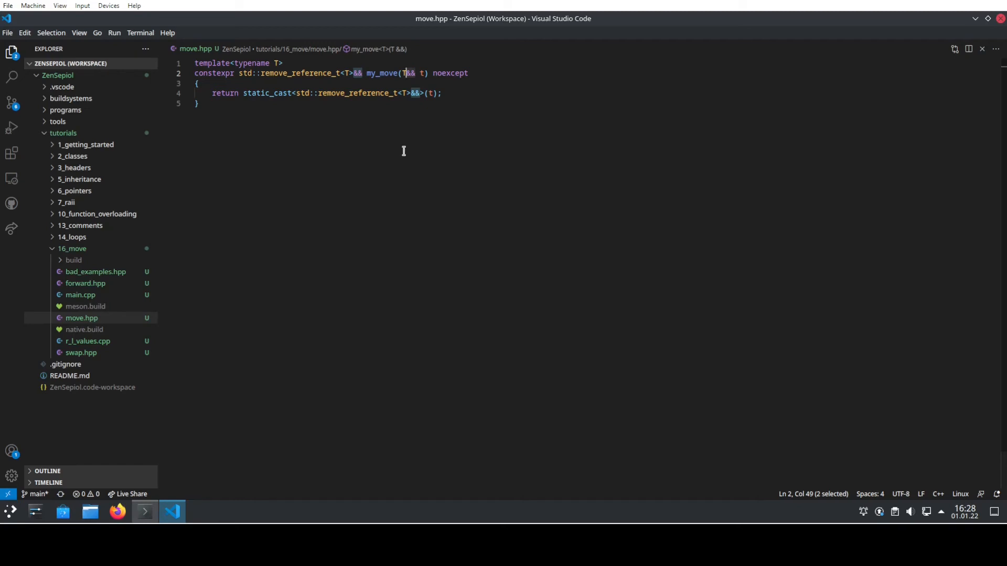
pyautogui.moveTo(397, 120)
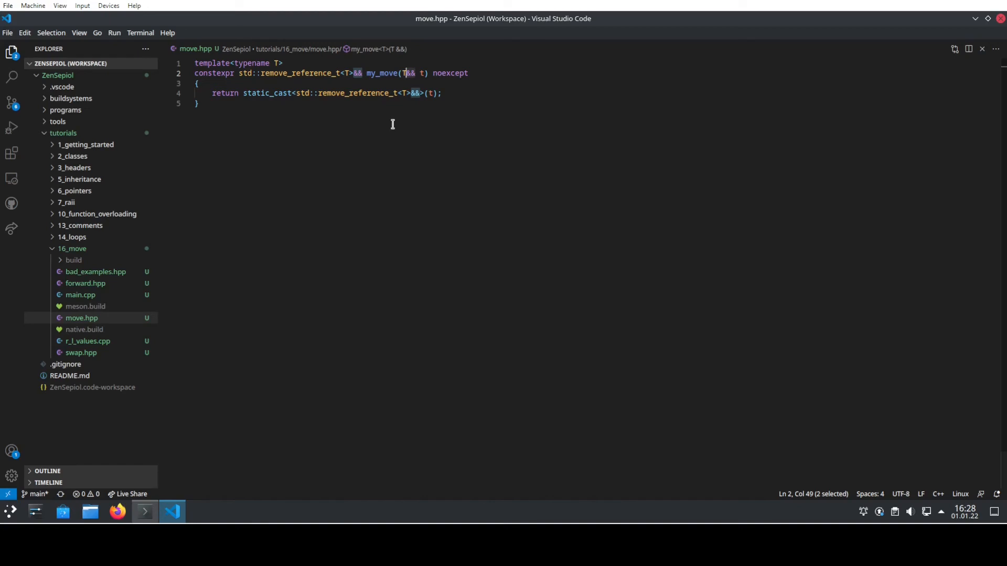
pyautogui.moveTo(386, 118)
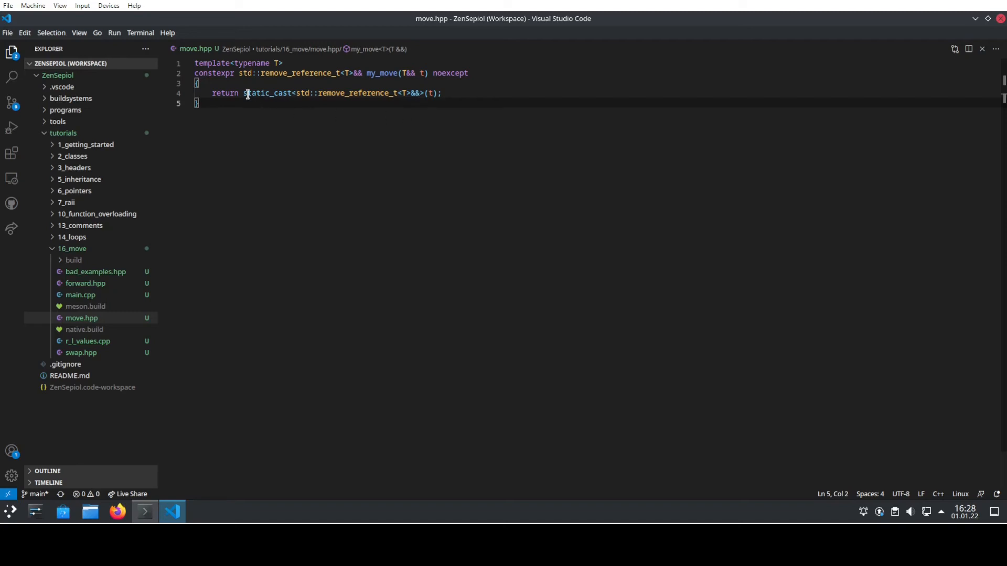
pyautogui.moveTo(314, 135)
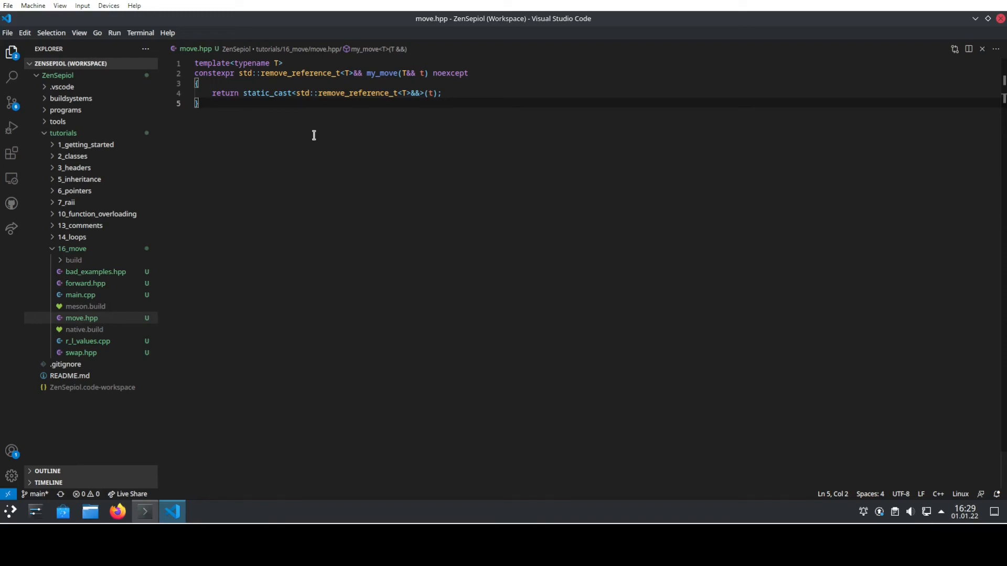
pyautogui.moveTo(583, 218)
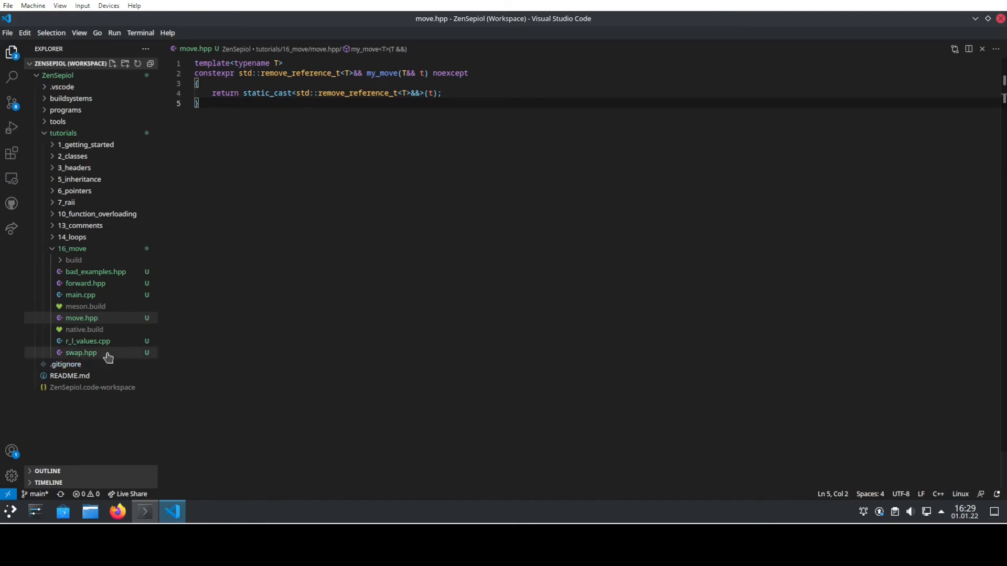
pyautogui.click(81, 353)
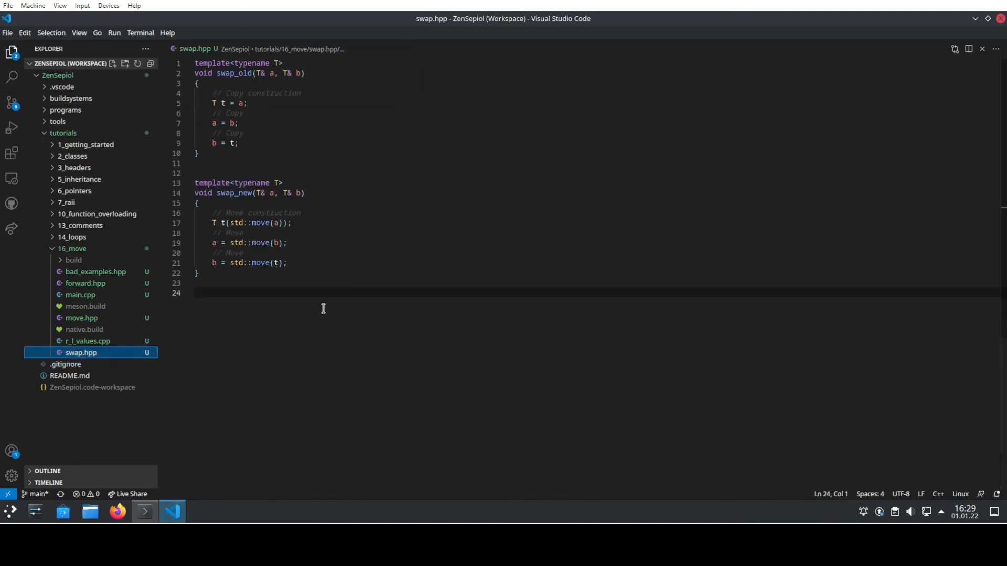
pyautogui.moveTo(318, 320)
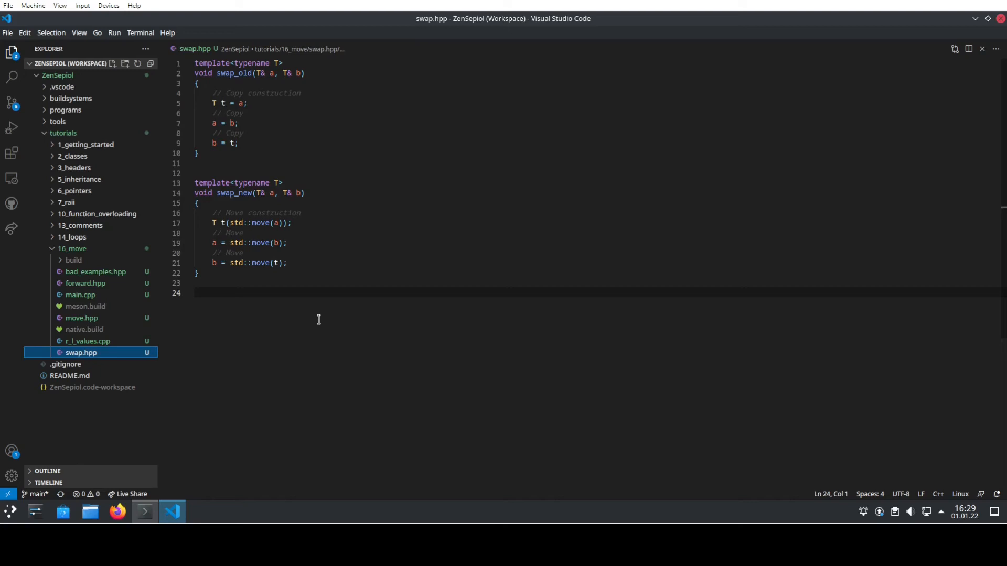
pyautogui.moveTo(296, 353)
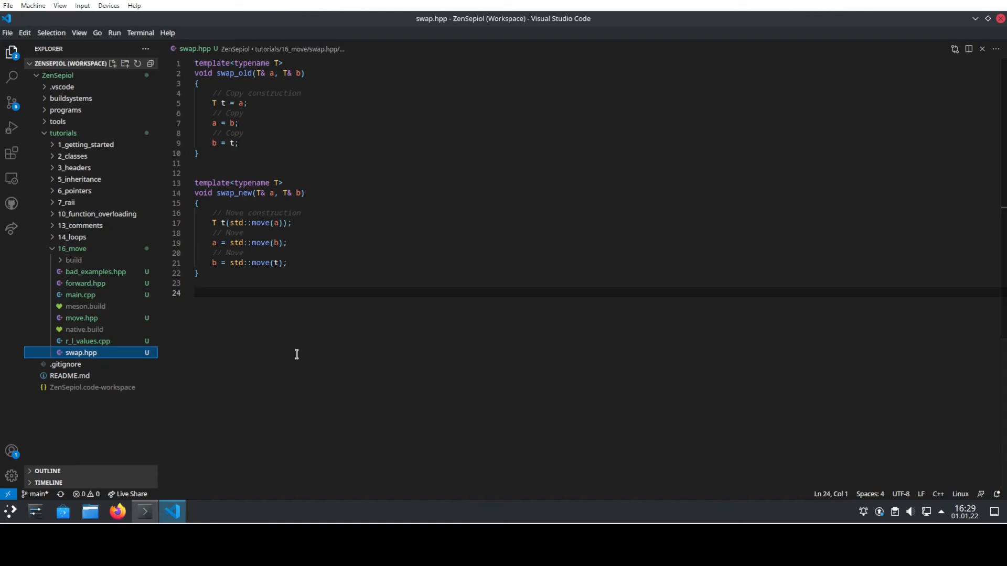
pyautogui.moveTo(348, 174)
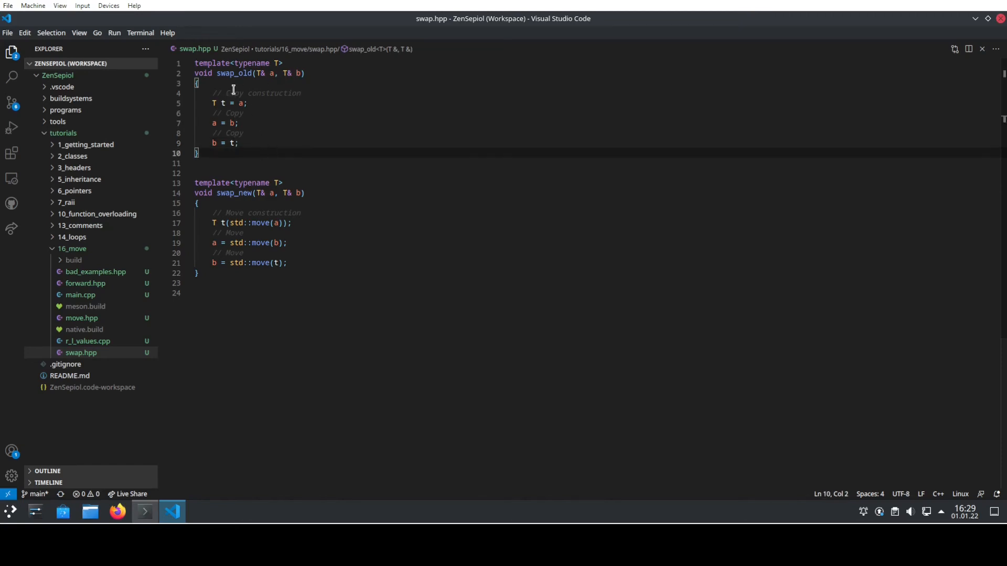
pyautogui.moveTo(234, 163)
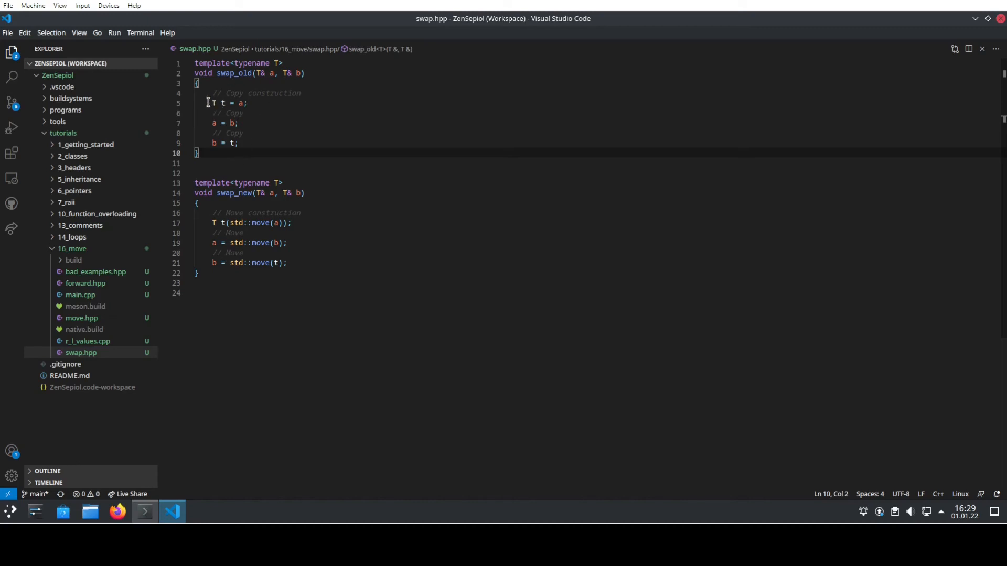
pyautogui.moveTo(223, 103)
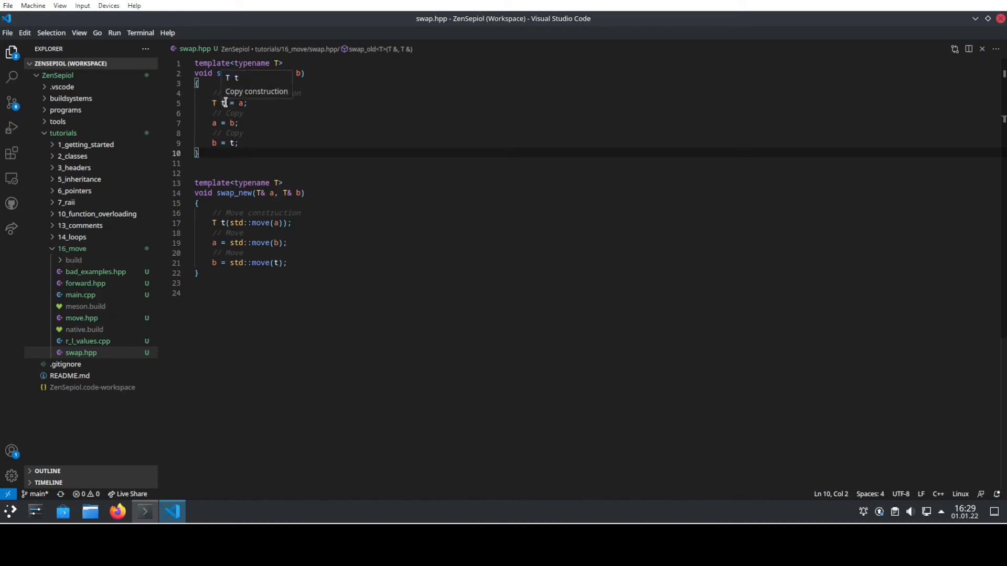
pyautogui.moveTo(253, 93)
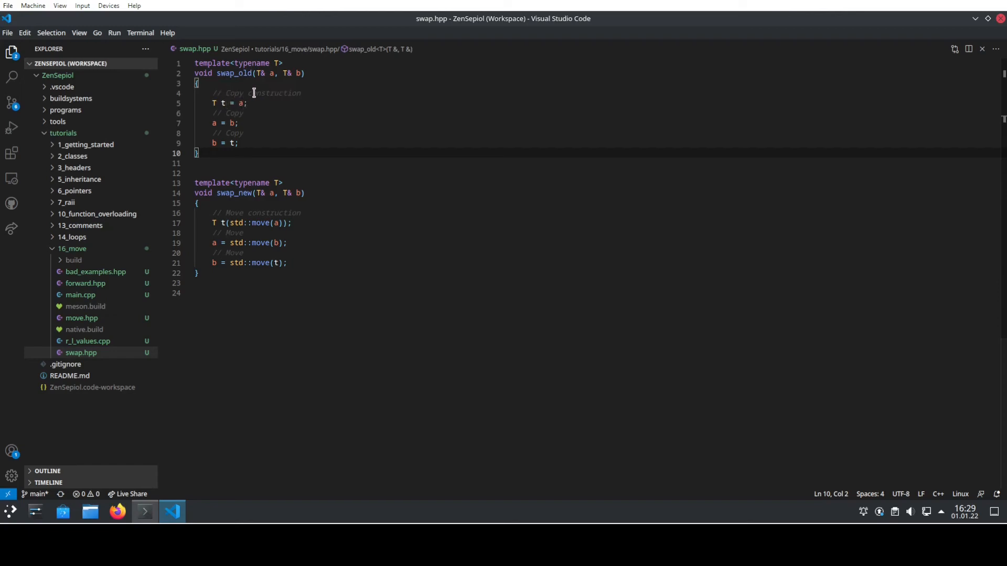
pyautogui.moveTo(279, 205)
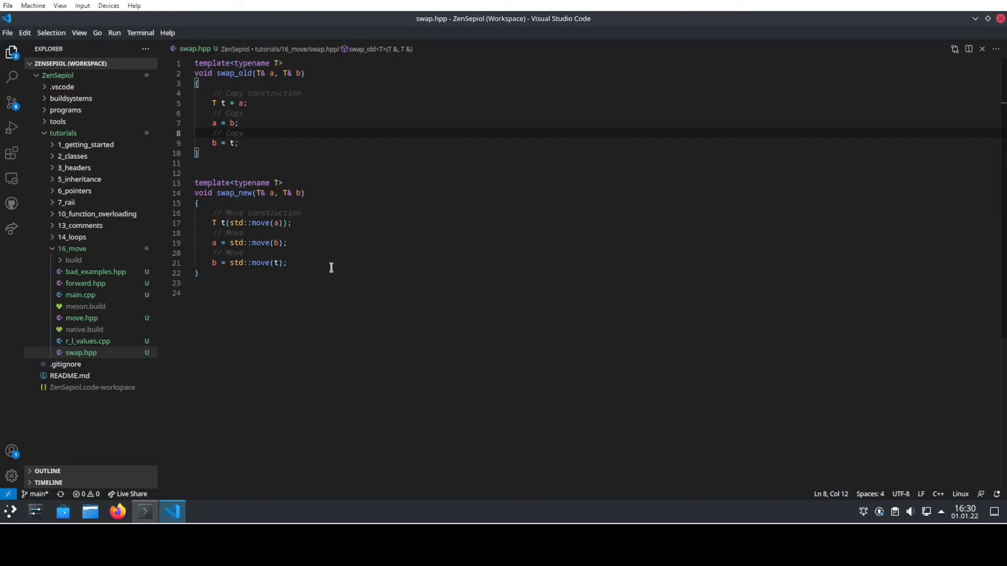
pyautogui.moveTo(302, 128)
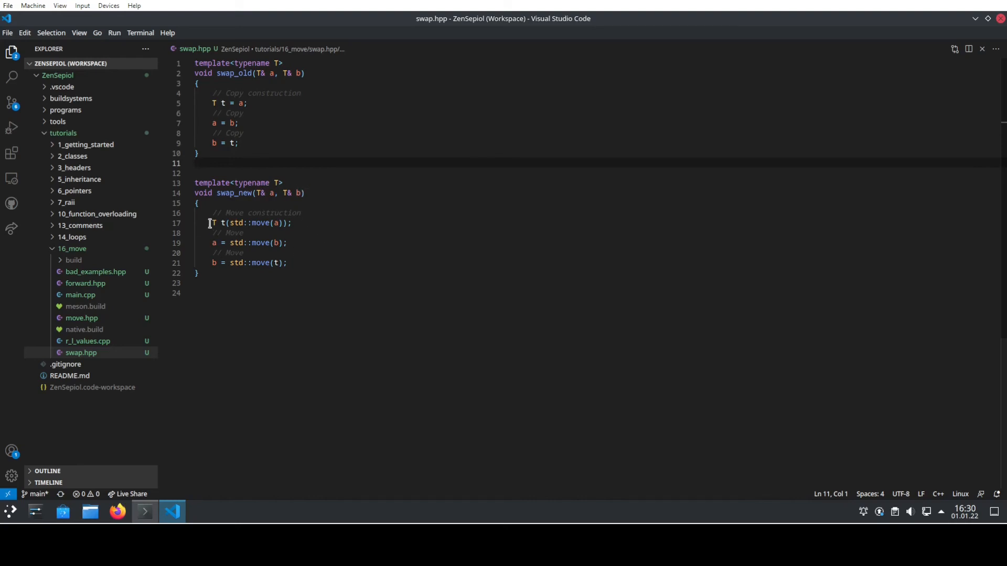
pyautogui.moveTo(275, 262)
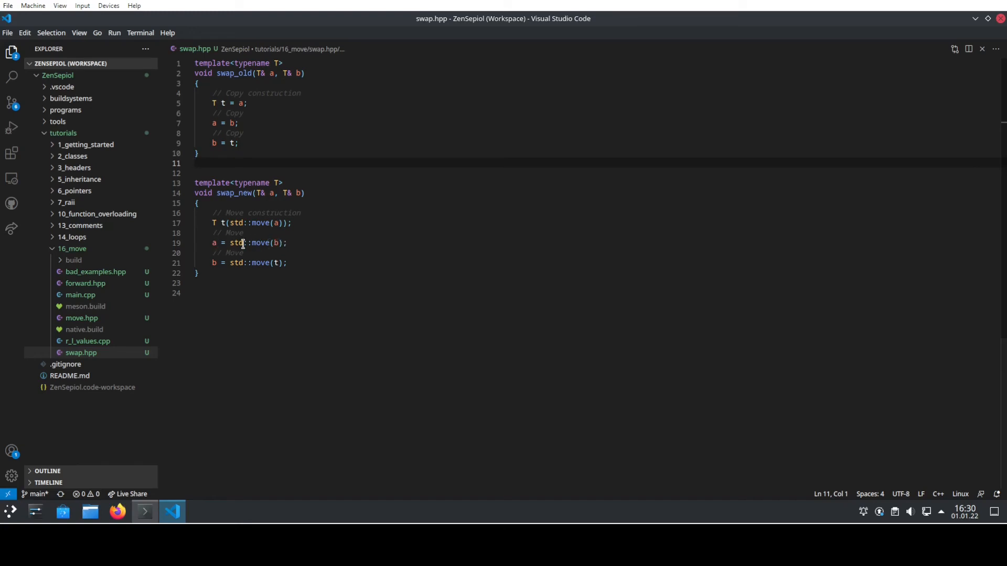
pyautogui.moveTo(281, 262)
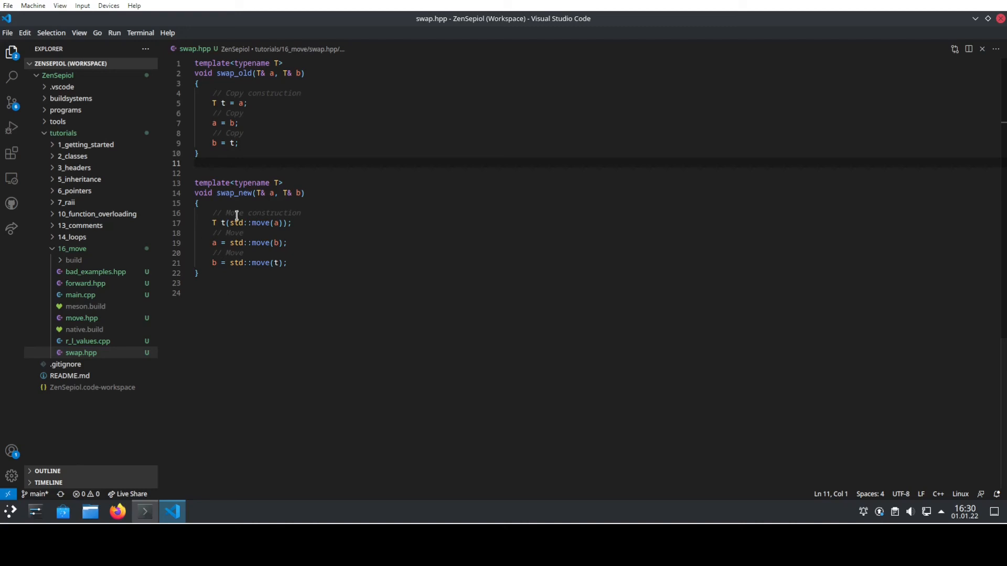
pyautogui.moveTo(240, 263)
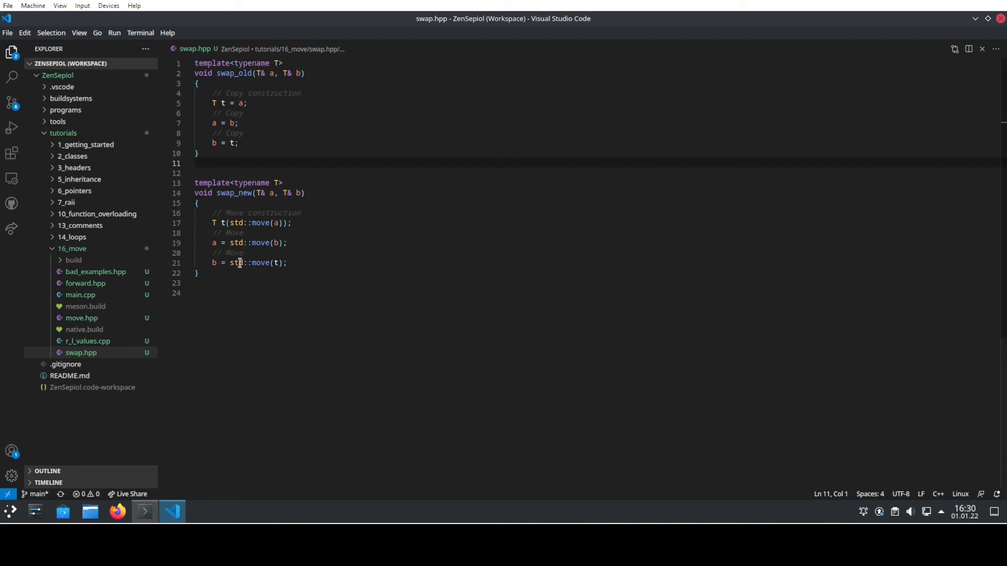
pyautogui.moveTo(241, 300)
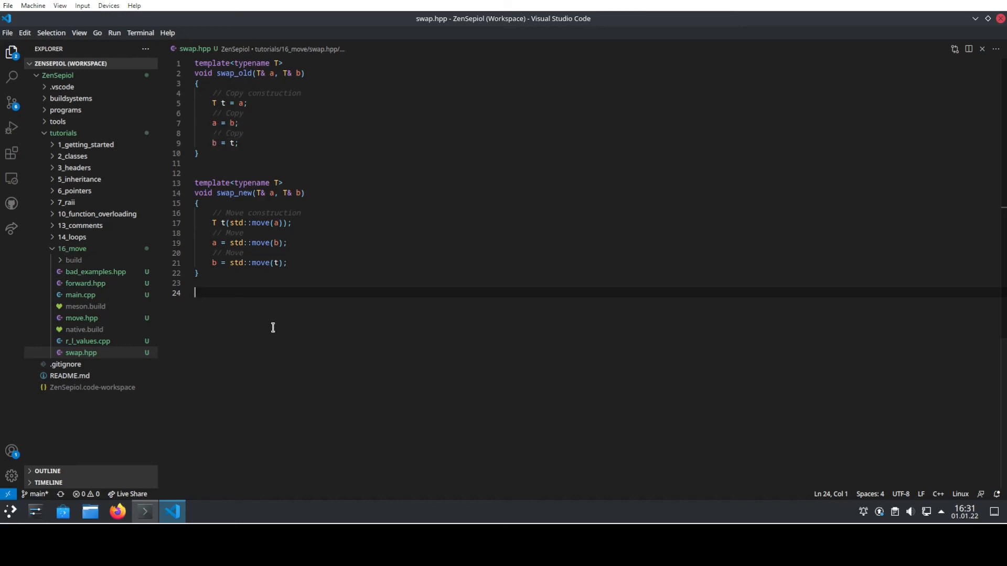
pyautogui.moveTo(208, 232)
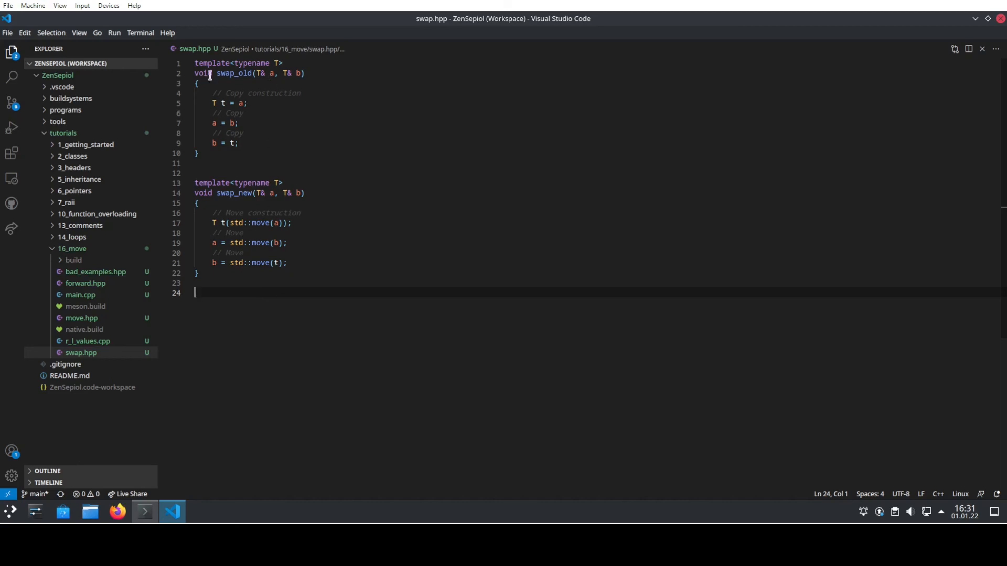
pyautogui.moveTo(496, 414)
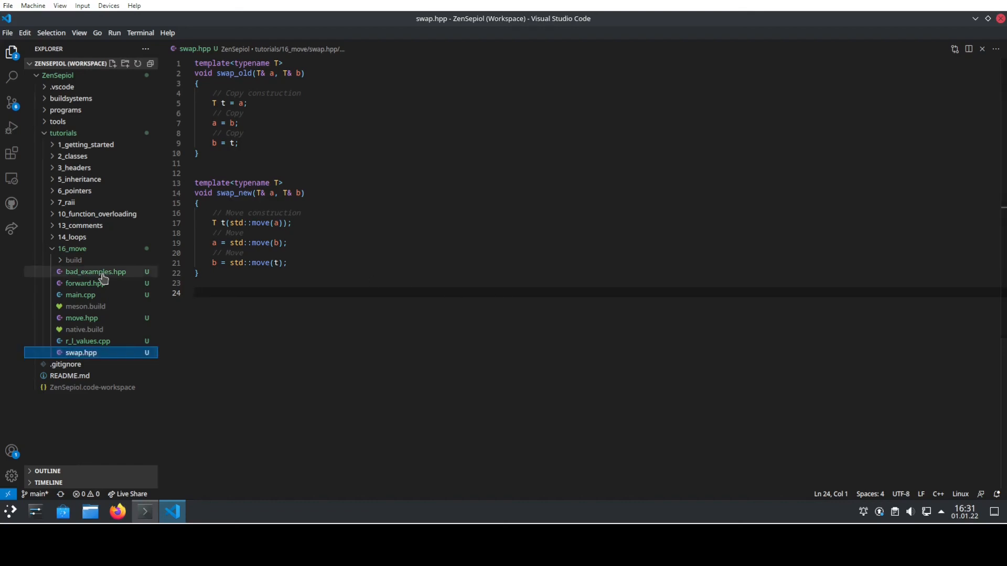
# Step: Open bad_examples.hpp under tutorials/16_move
pyautogui.click(95, 272)
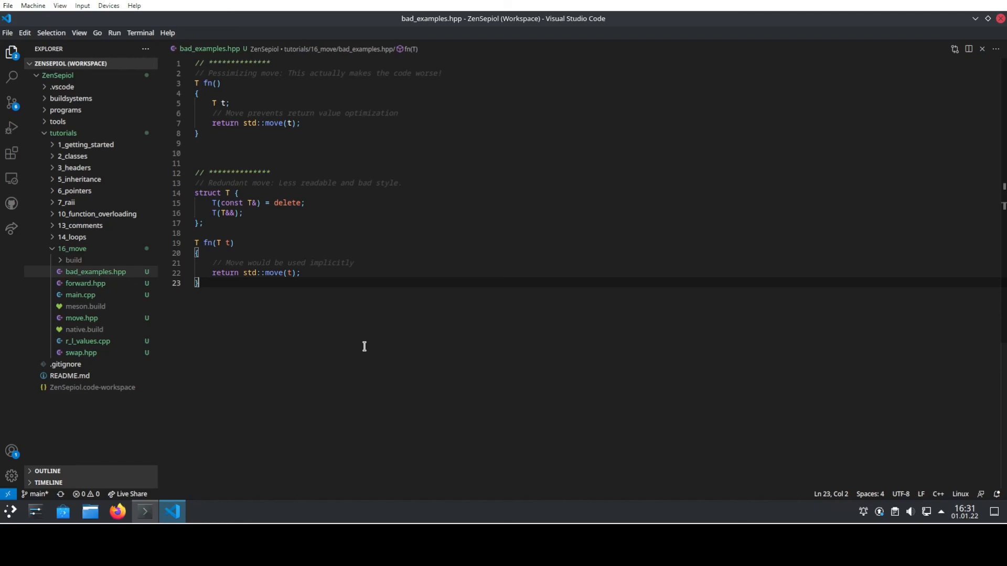
pyautogui.moveTo(249, 182)
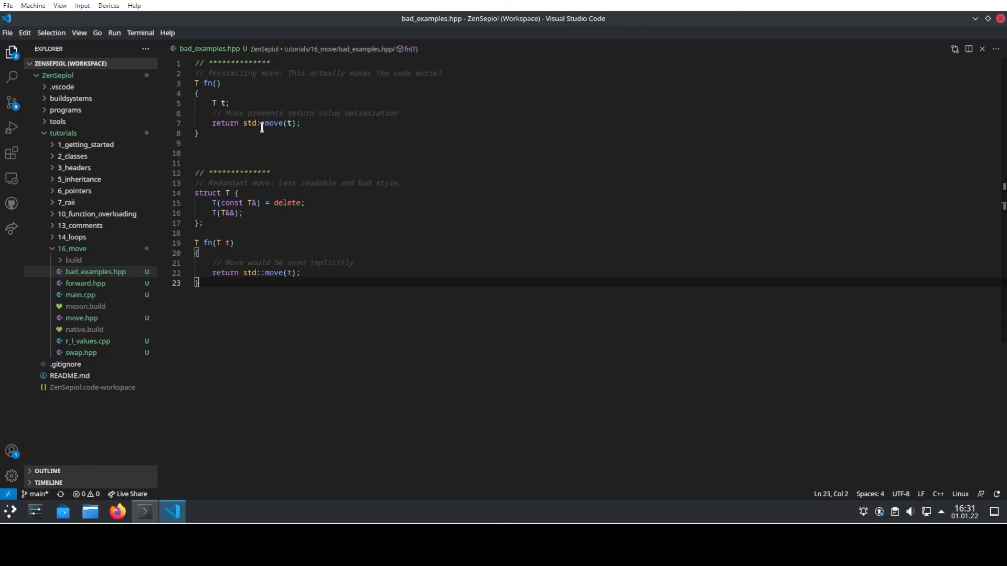
pyautogui.moveTo(328, 138)
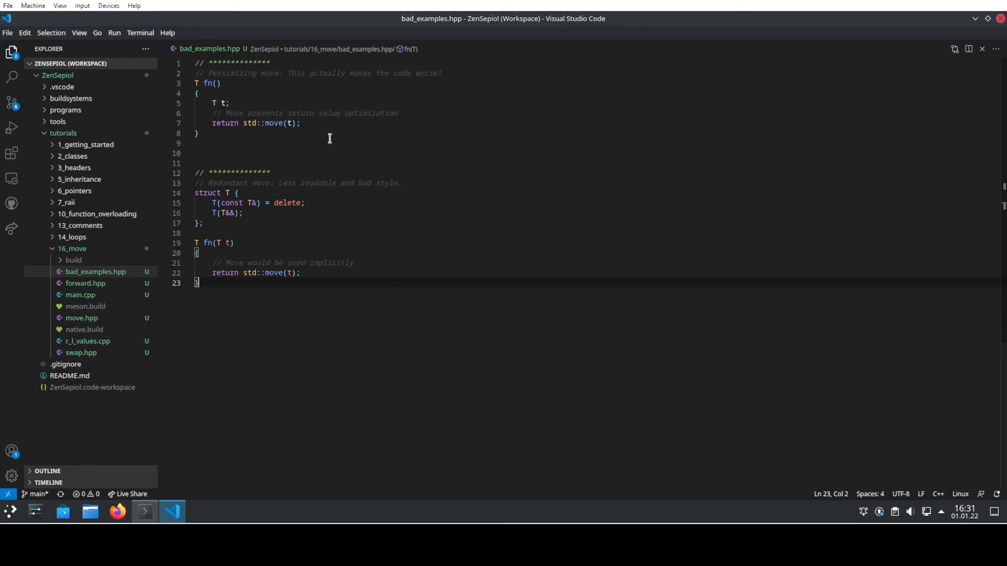
pyautogui.moveTo(317, 145)
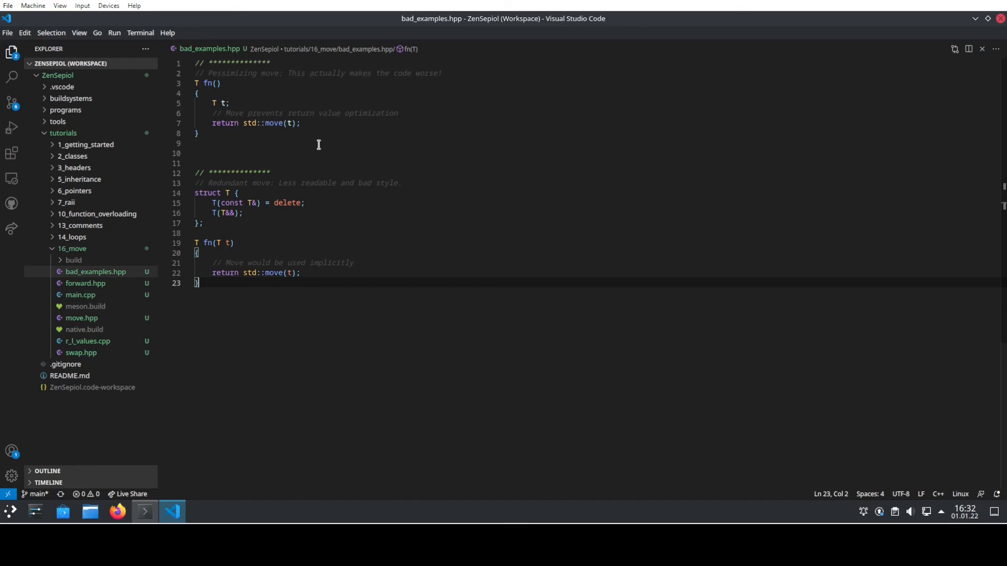
pyautogui.moveTo(203, 82)
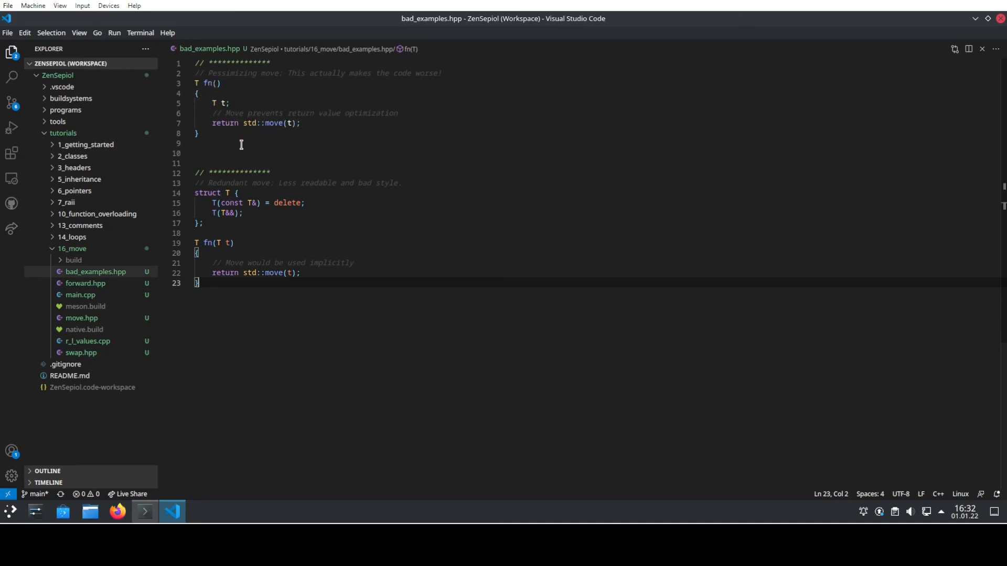
pyautogui.moveTo(217, 107)
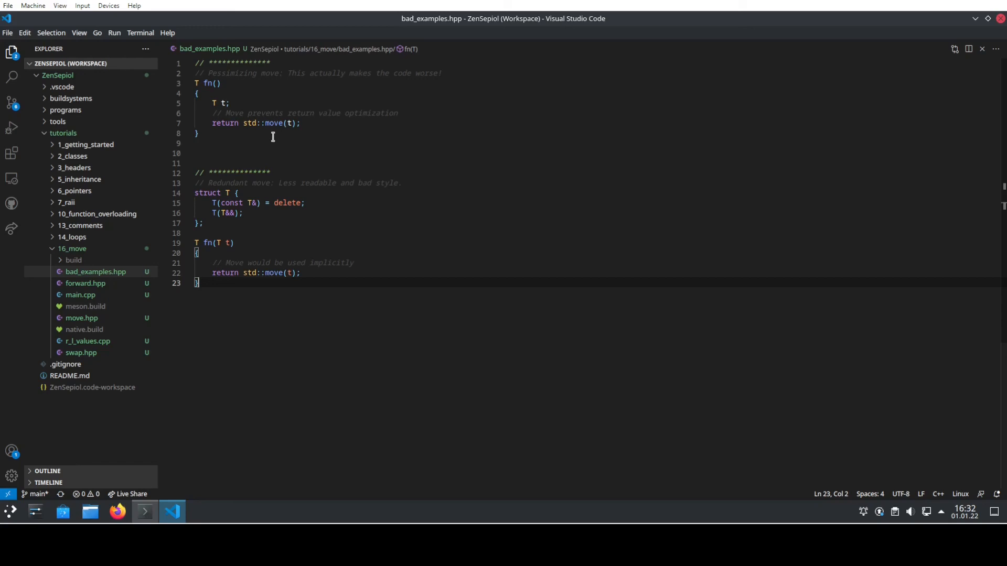
pyautogui.moveTo(238, 124)
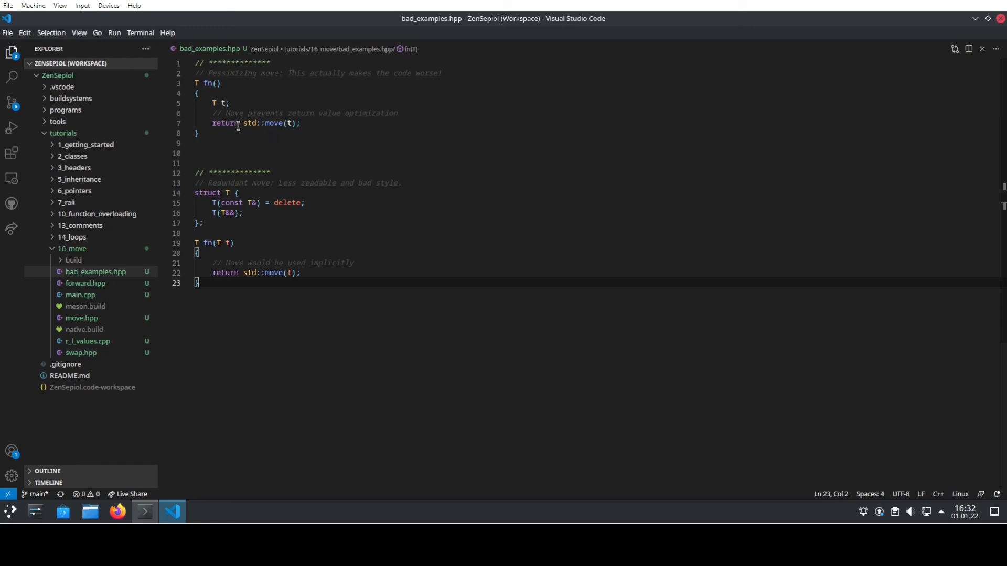
pyautogui.moveTo(264, 134)
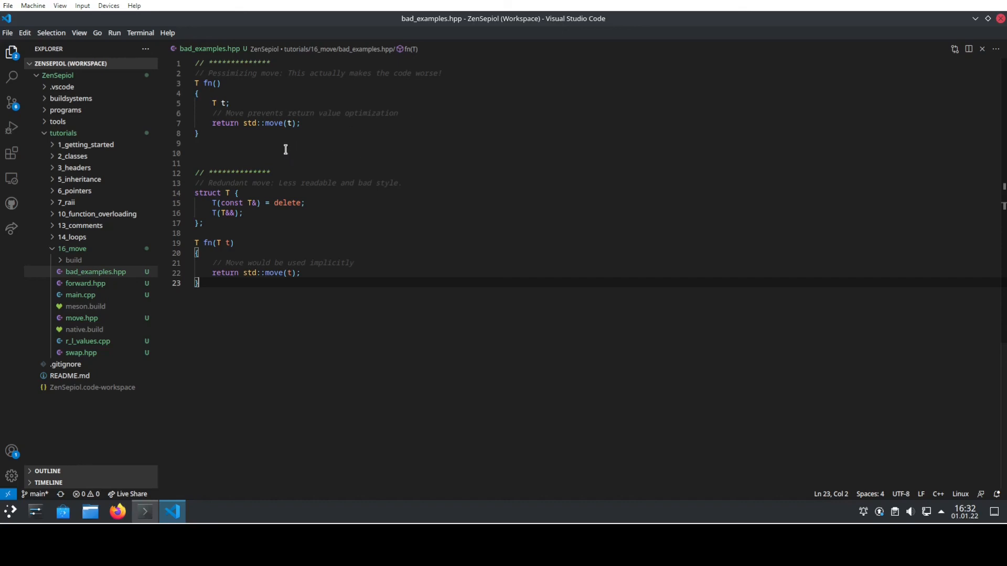
pyautogui.moveTo(254, 149)
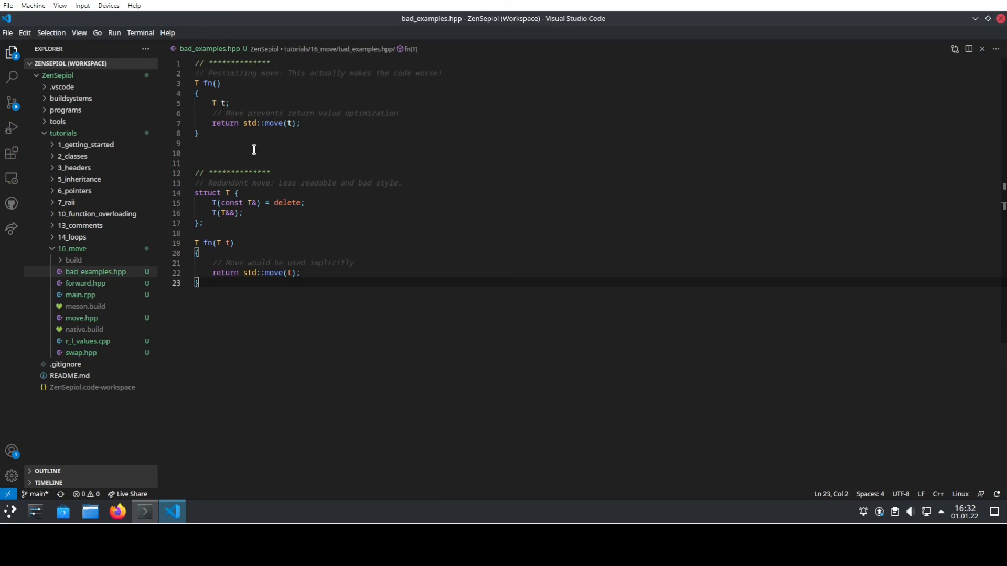
pyautogui.moveTo(247, 302)
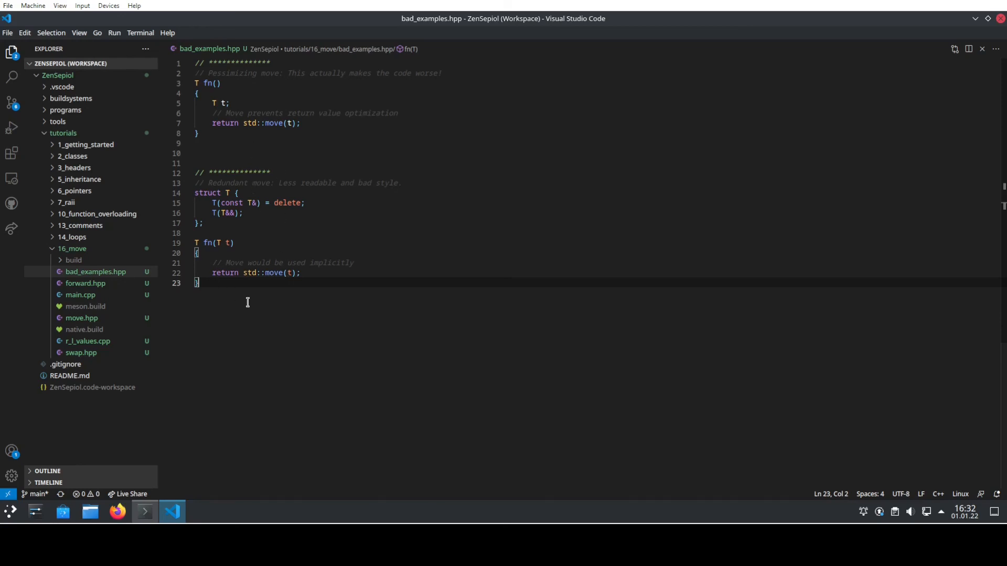
pyautogui.moveTo(250, 298)
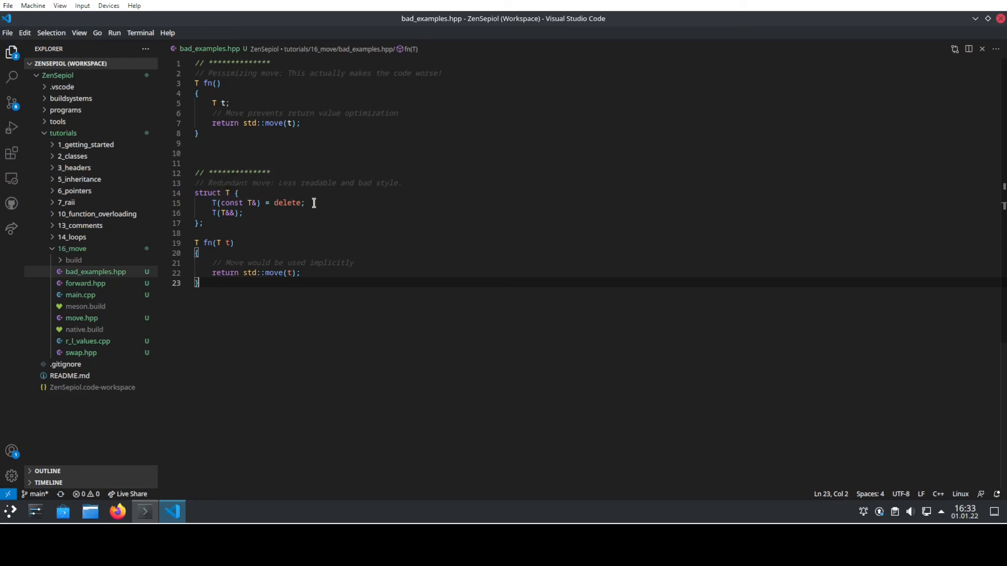
pyautogui.moveTo(237, 215)
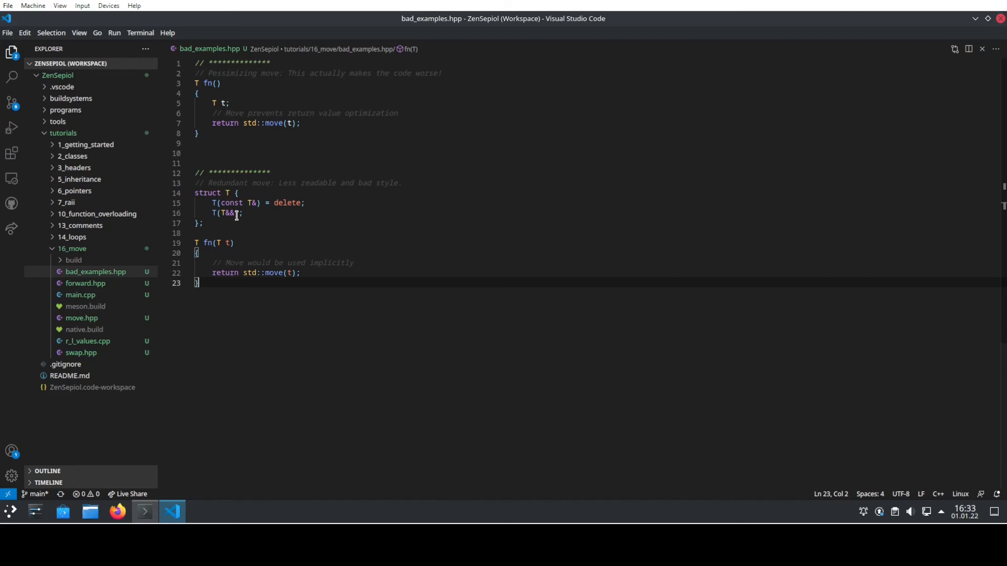
pyautogui.moveTo(216, 292)
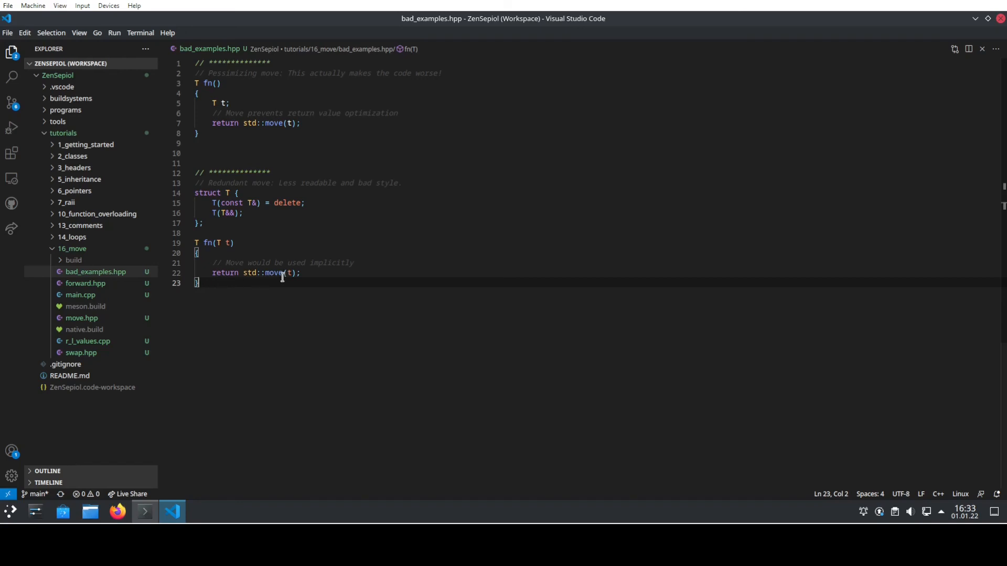
pyautogui.moveTo(285, 301)
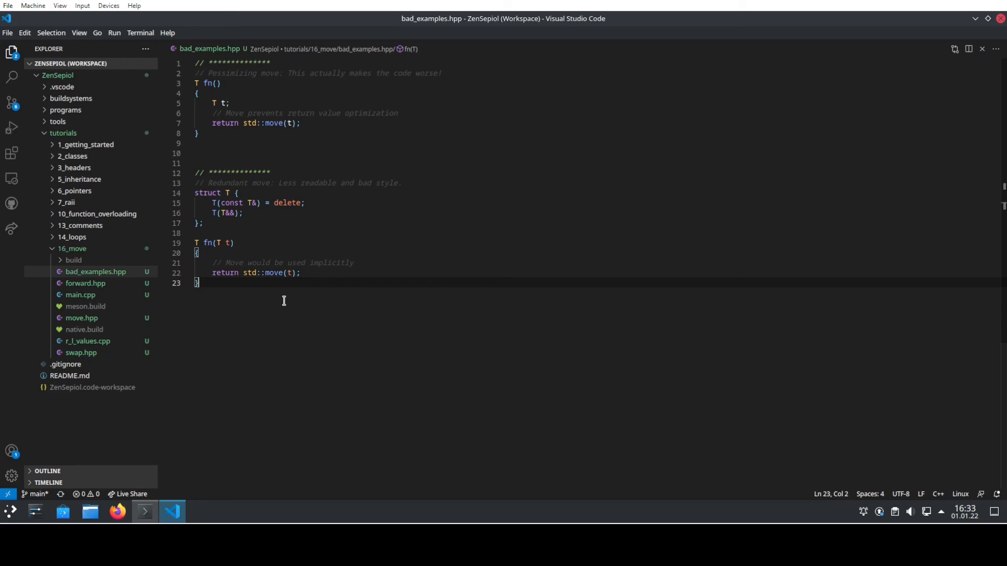
# Step: Reopen main.cpp from the Explorer sidebar, replacing bad_examples.hpp
pyautogui.click(80, 295)
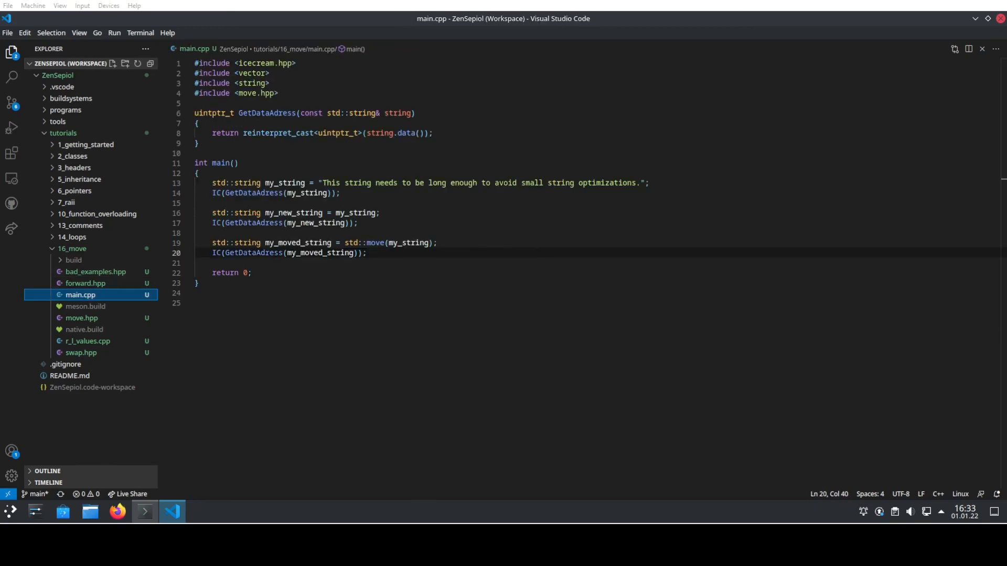